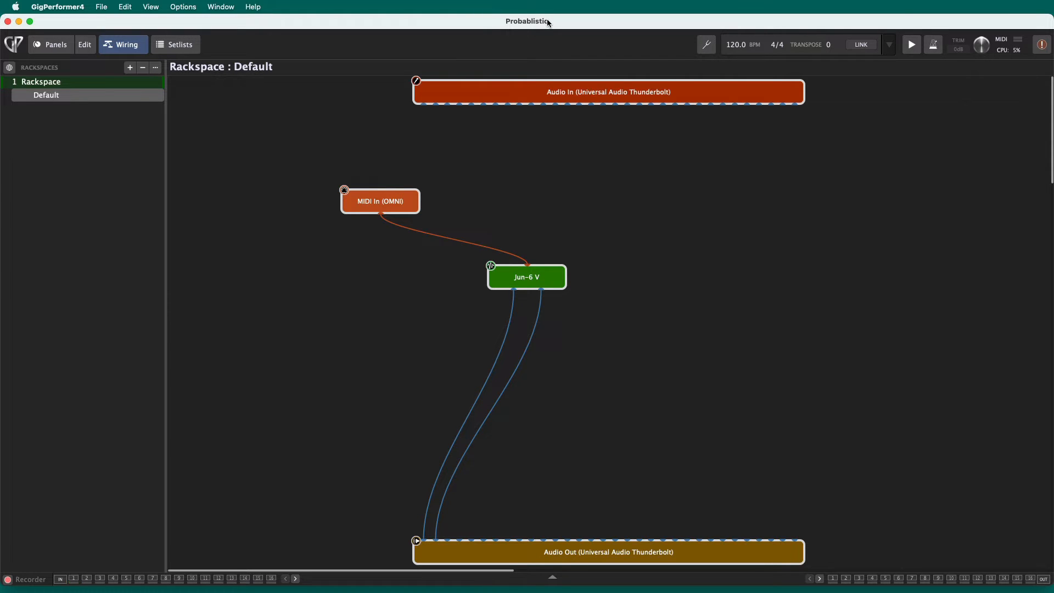
{"action": "mouse_move", "coordinate": [336, 157]}
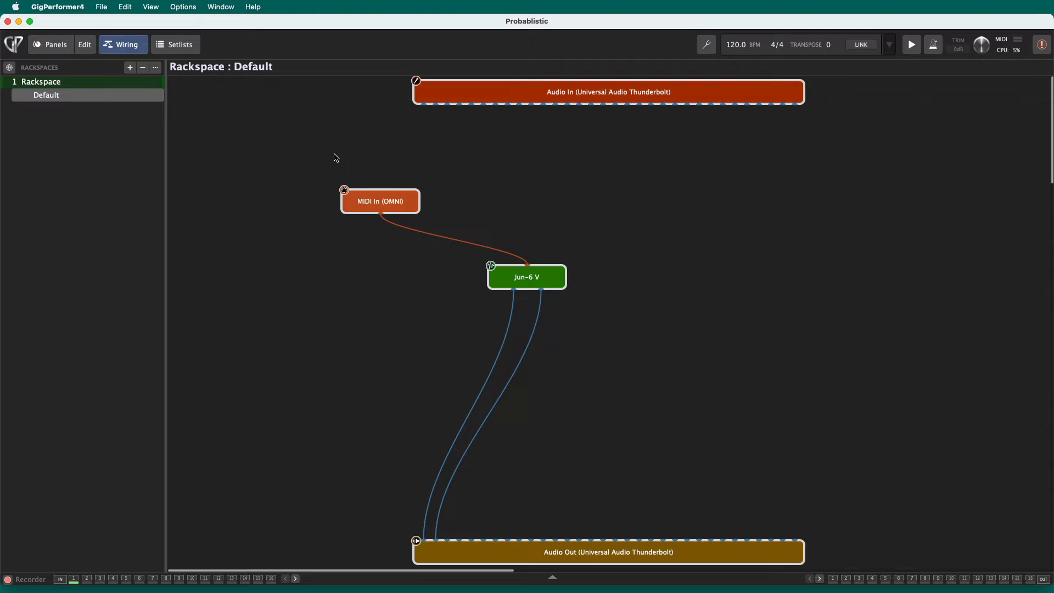
Open the Jun-6 V plugin's editor from its block in the Wiring view
{"action": "left_click", "coordinate": [526, 276]}
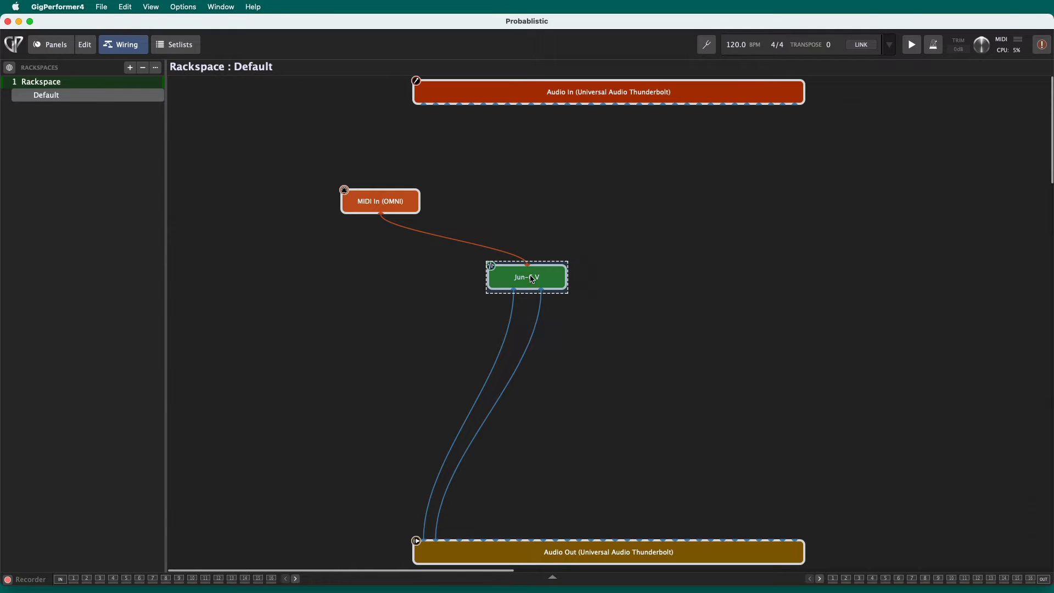
{"action": "double_click", "coordinate": [526, 277]}
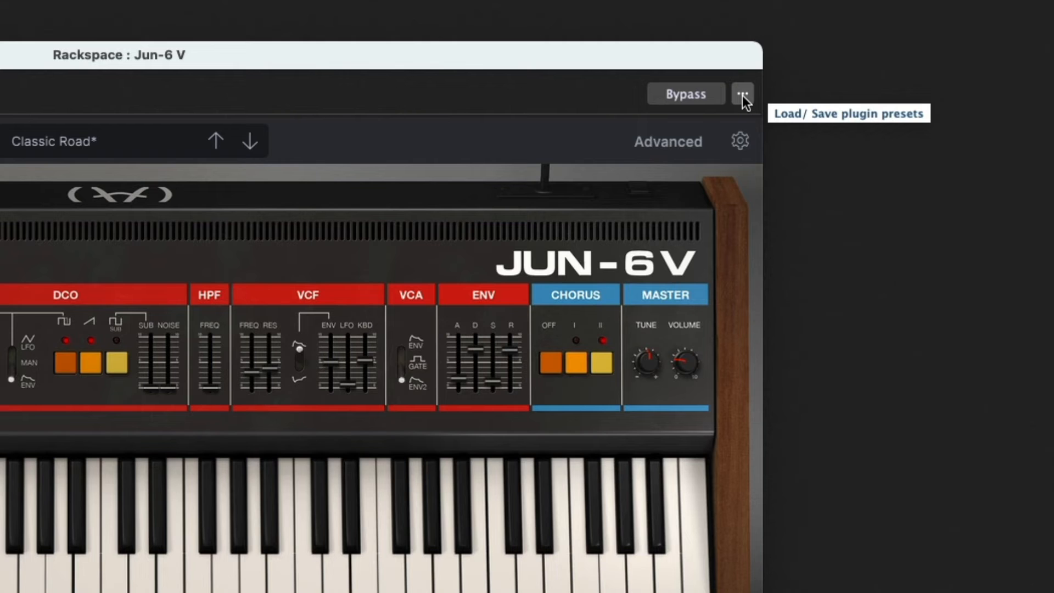
Launch the Probabilistic Sound Designer from the plugin's Sound Design menu
{"action": "left_click", "coordinate": [742, 94]}
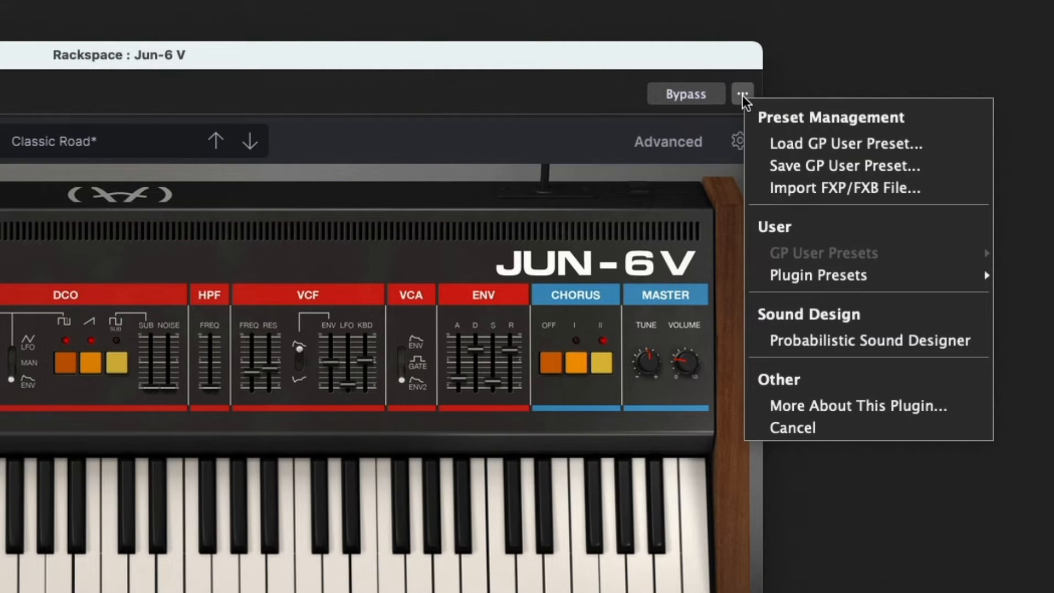
{"action": "mouse_move", "coordinate": [868, 340]}
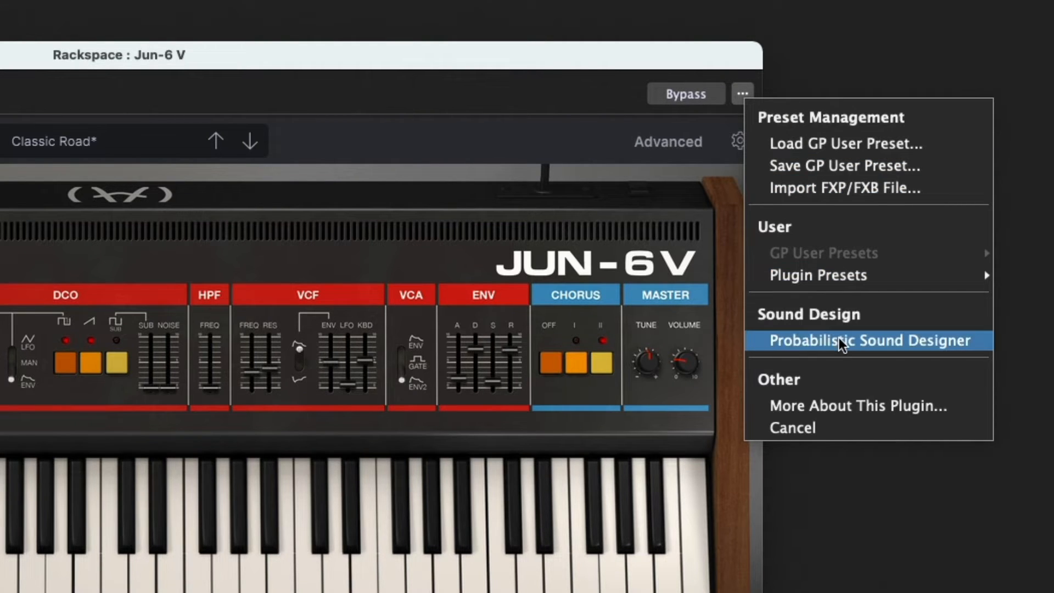
{"action": "left_click", "coordinate": [867, 340]}
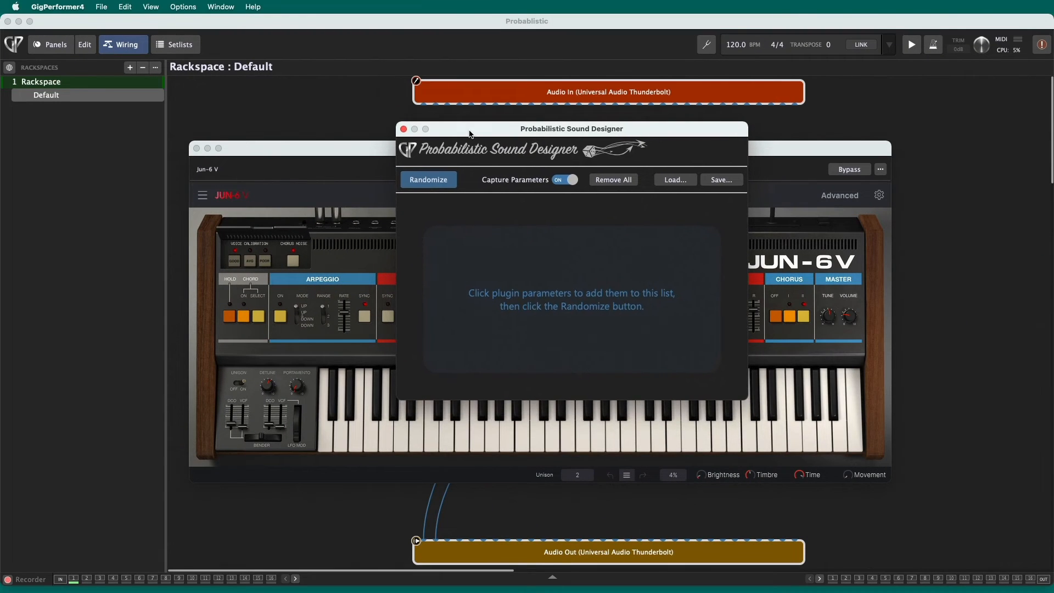
{"action": "mouse_move", "coordinate": [559, 179]}
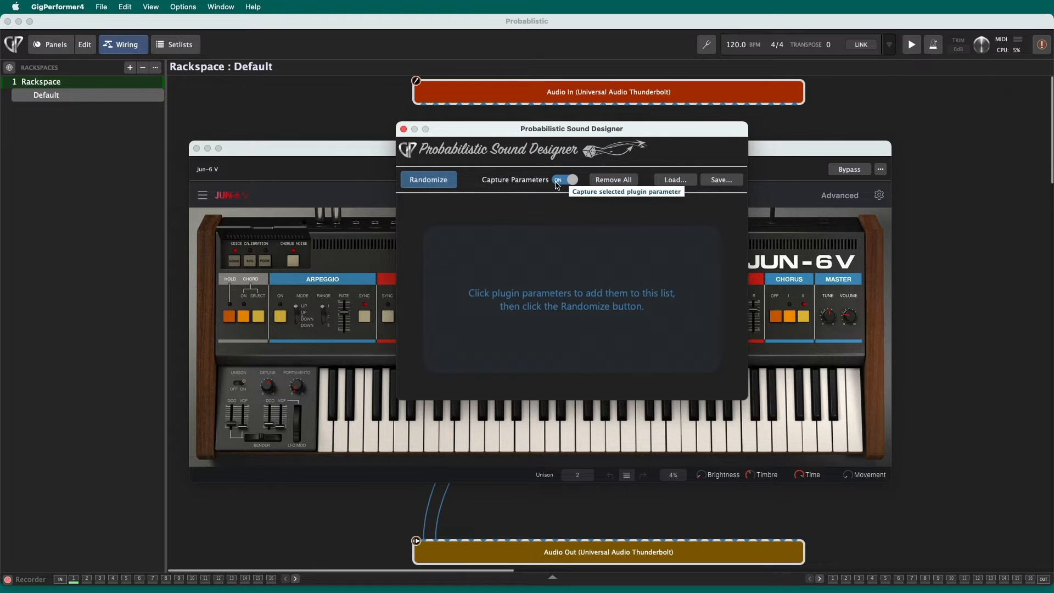
{"action": "mouse_move", "coordinate": [676, 179]}
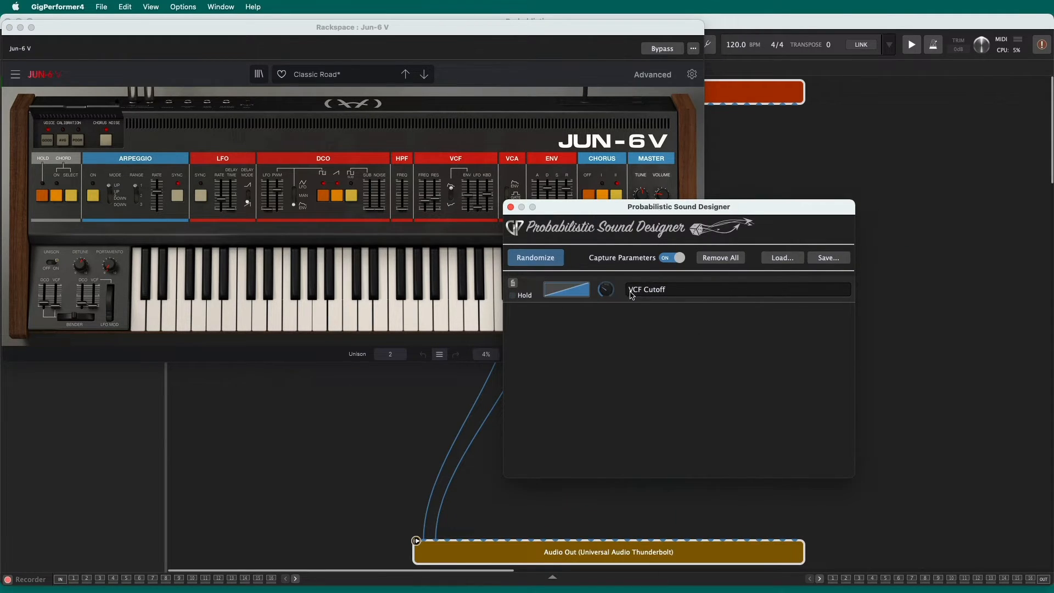
{"action": "mouse_move", "coordinate": [613, 289]}
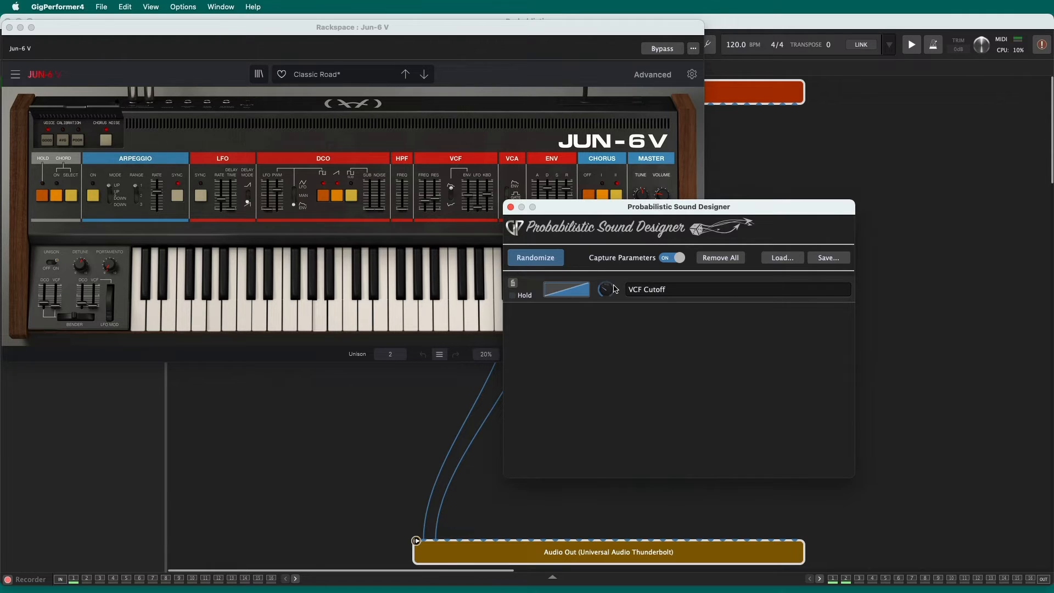
Randomize the captured VCF Cutoff several times to hear different values
{"action": "left_click", "coordinate": [535, 257]}
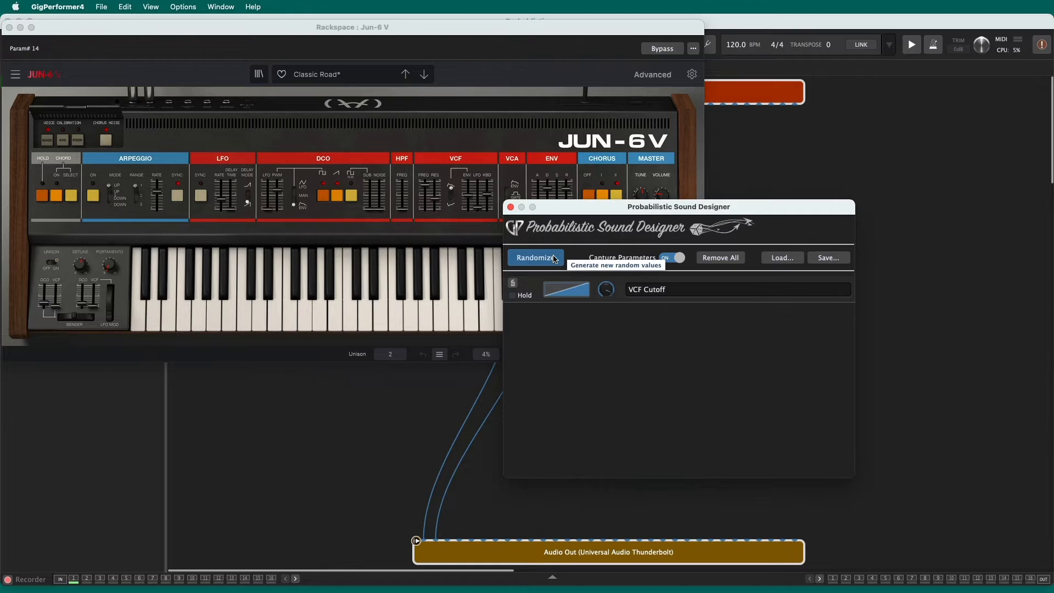
{"action": "left_click", "coordinate": [535, 257]}
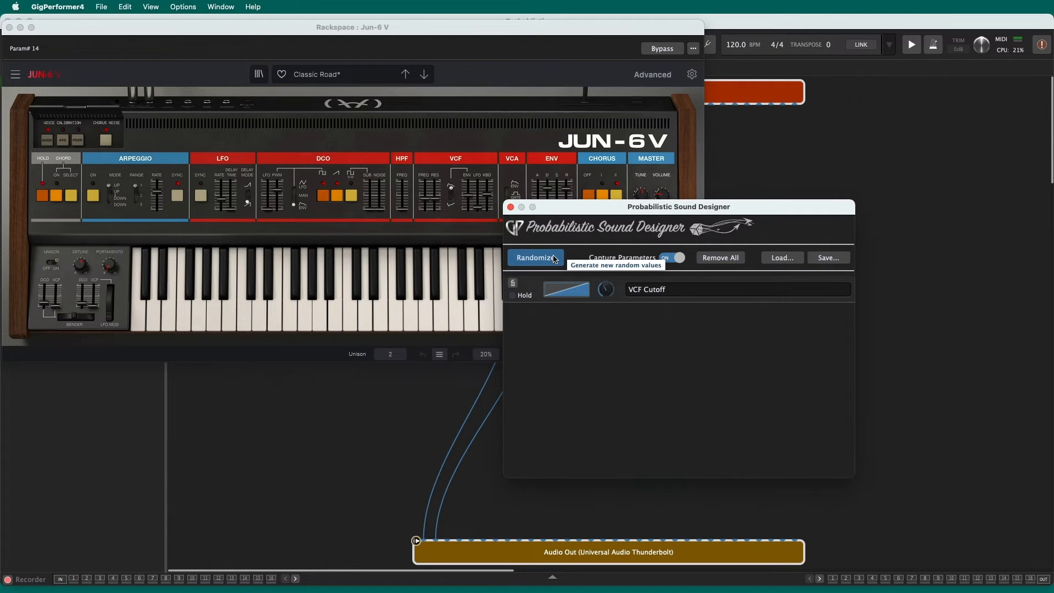
{"action": "left_click", "coordinate": [535, 257]}
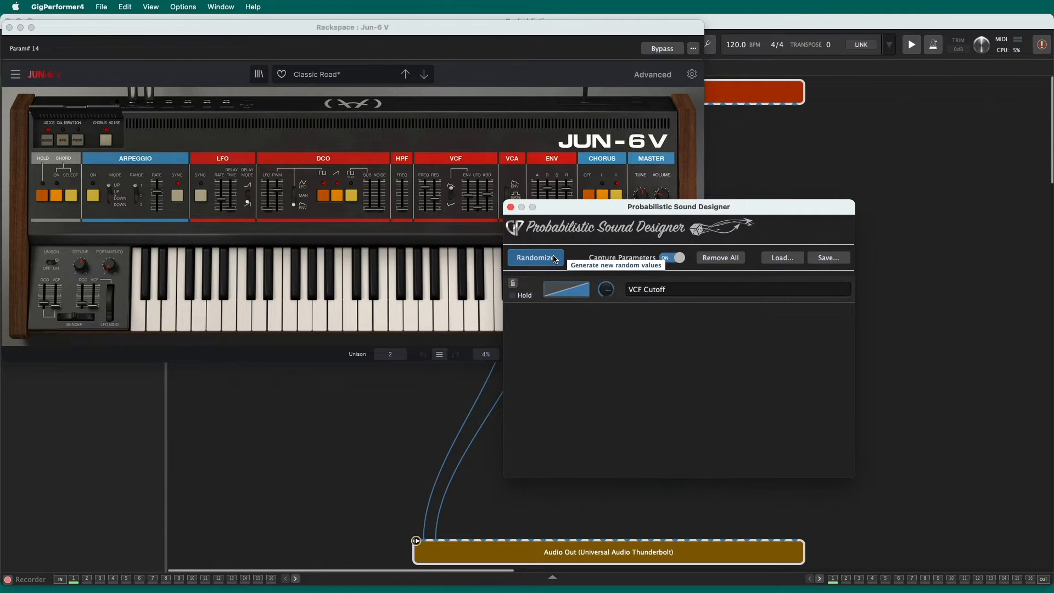
{"action": "left_click", "coordinate": [535, 257]}
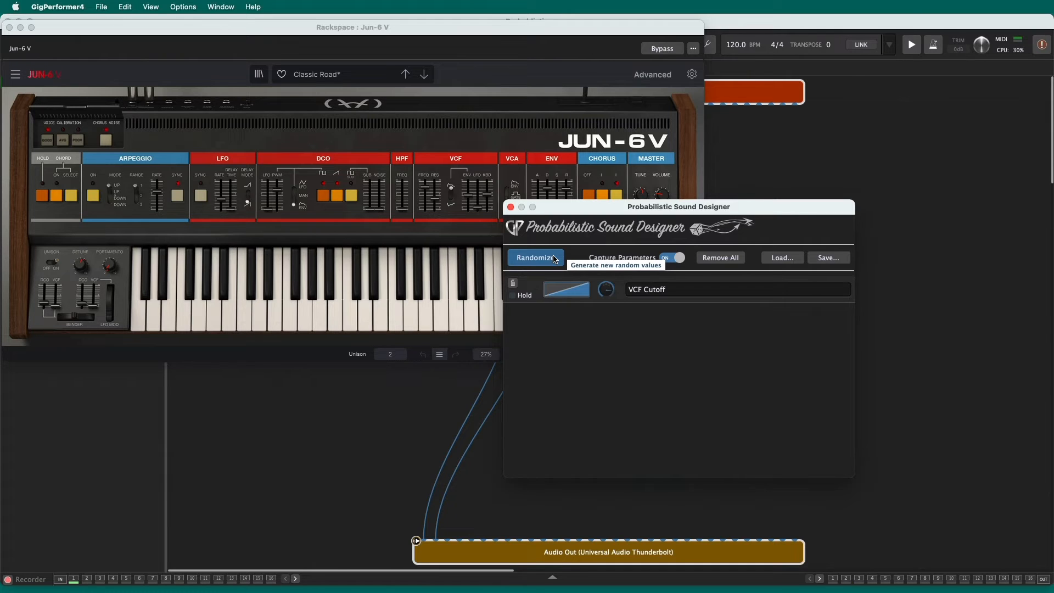
{"action": "left_click", "coordinate": [535, 257]}
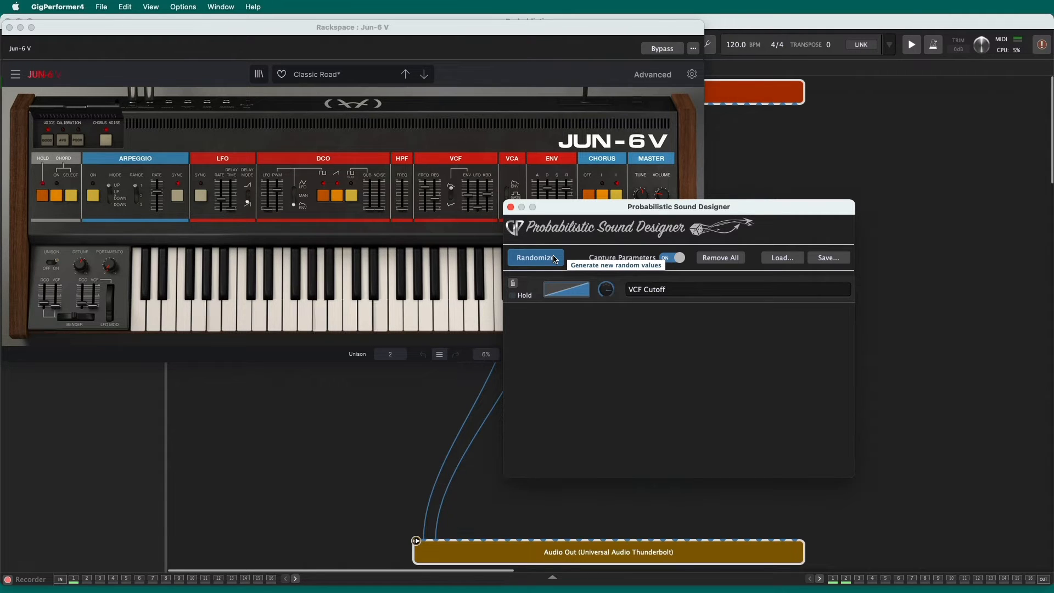
{"action": "left_click", "coordinate": [534, 257]}
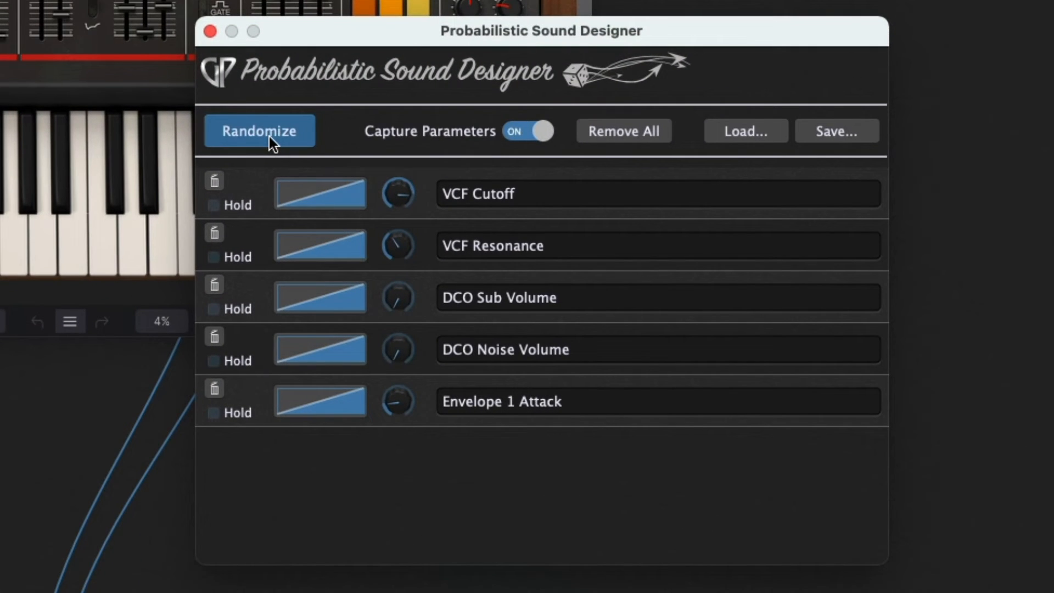
Randomize Cutoff, Resonance, Sub, Noise and Attack together a few times
{"action": "left_click", "coordinate": [260, 131]}
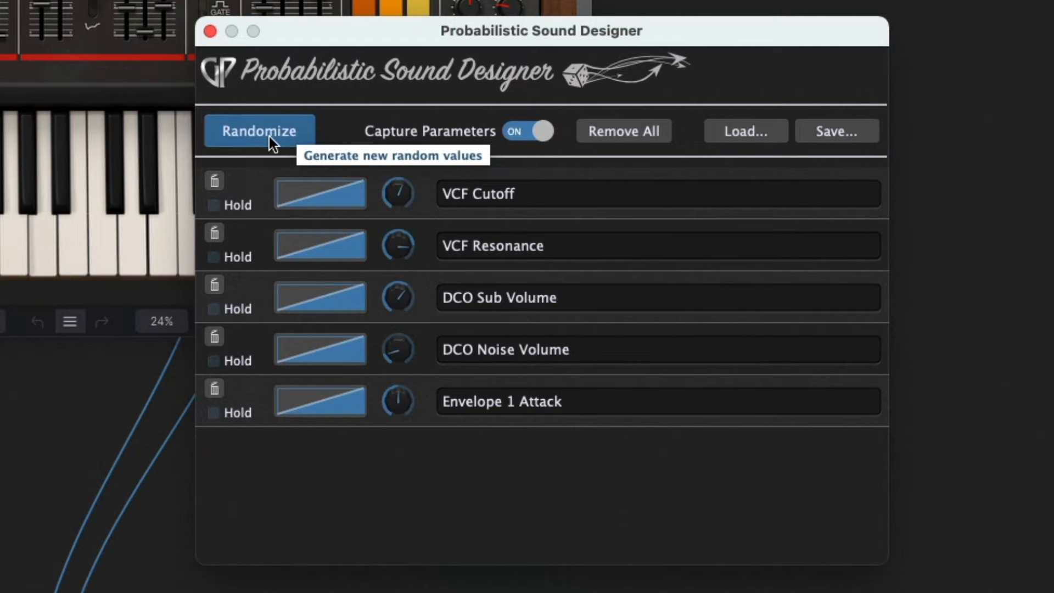
{"action": "left_click", "coordinate": [259, 130]}
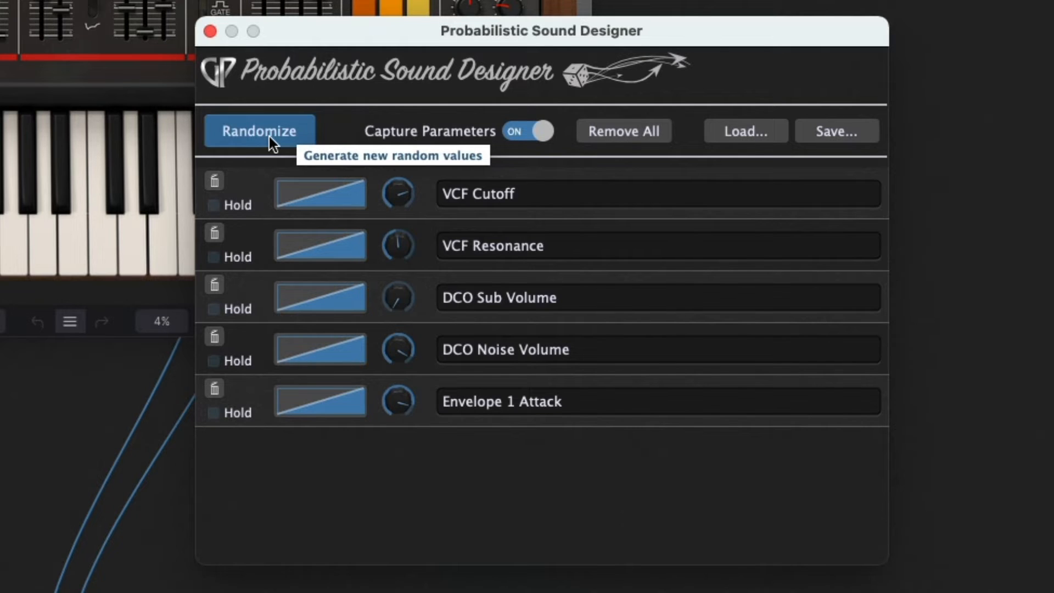
{"action": "left_click", "coordinate": [259, 130]}
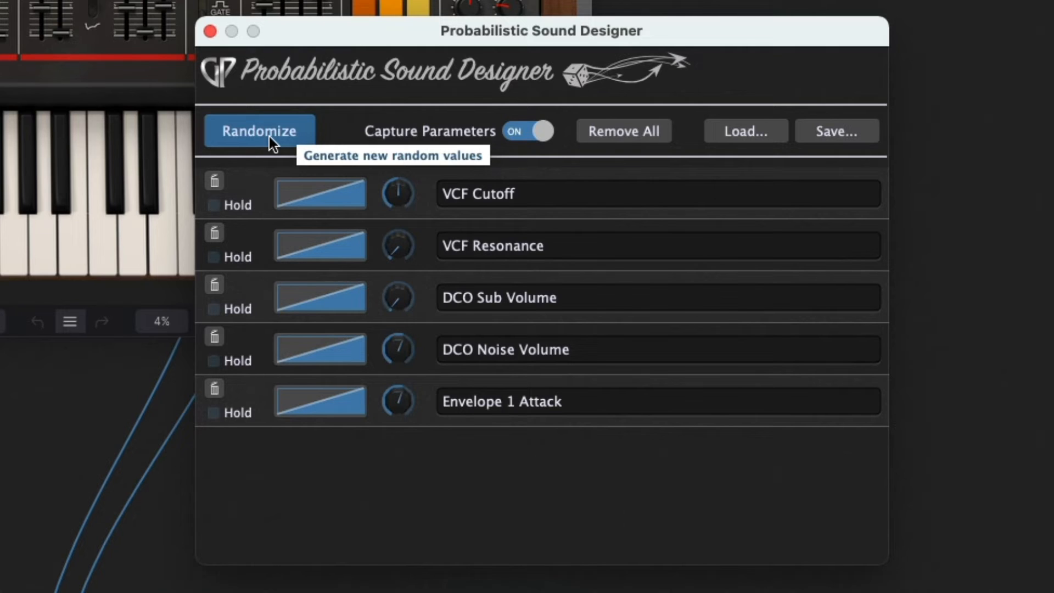
{"action": "mouse_move", "coordinate": [281, 210]}
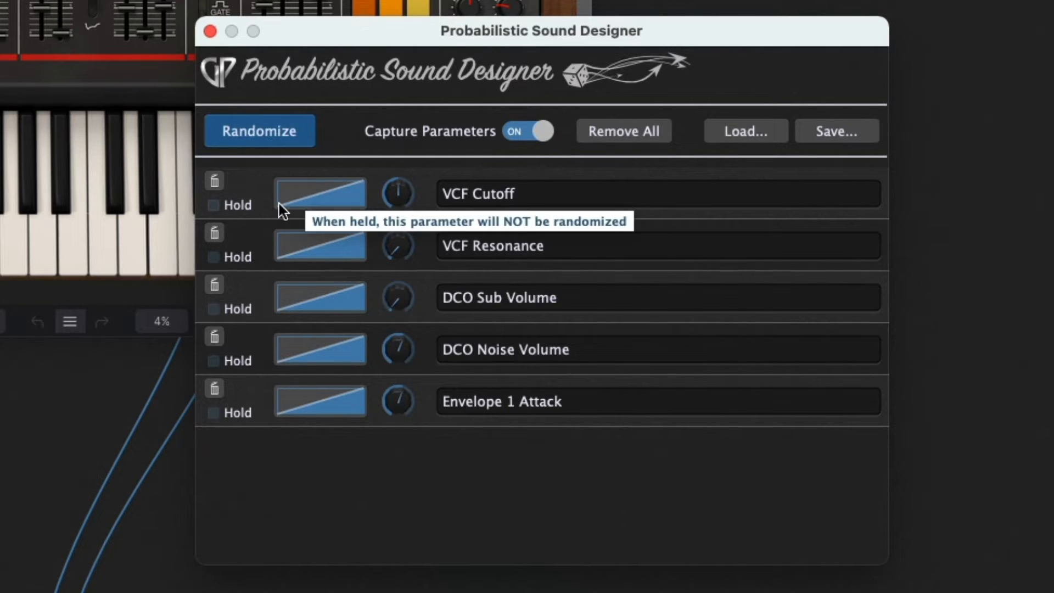
{"action": "mouse_move", "coordinate": [338, 362]}
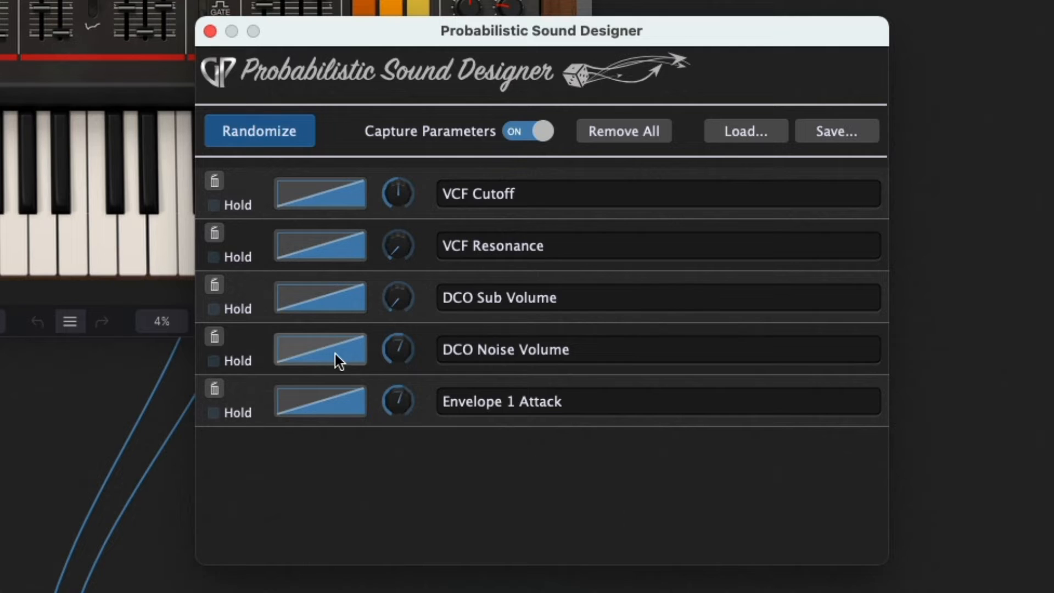
Cap DCO Noise Volume's probability curve max near 65 and randomize again
{"action": "left_click", "coordinate": [320, 350]}
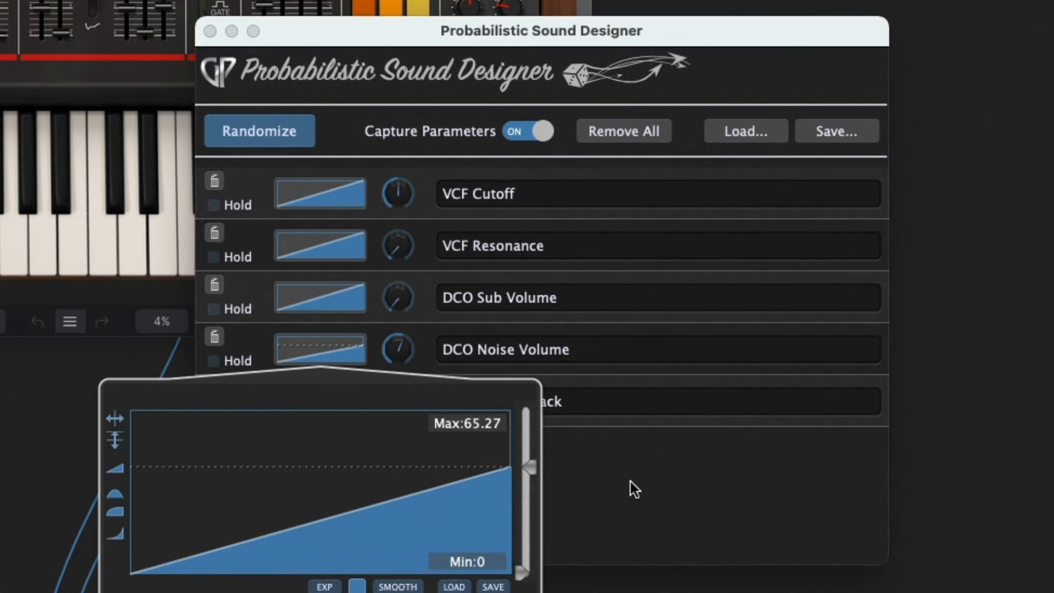
{"action": "left_click", "coordinate": [260, 131]}
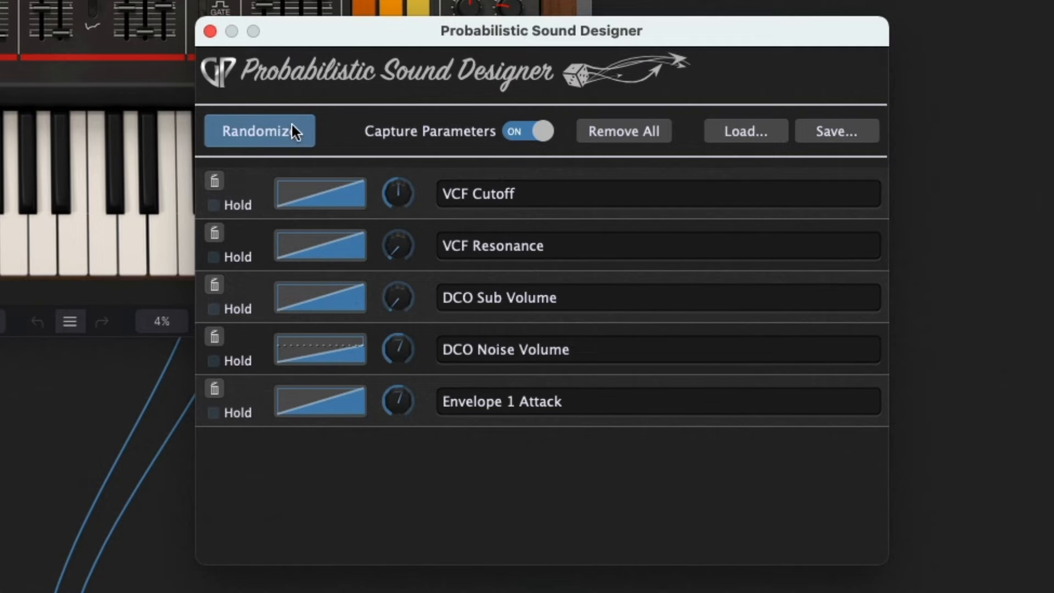
{"action": "left_click", "coordinate": [259, 131]}
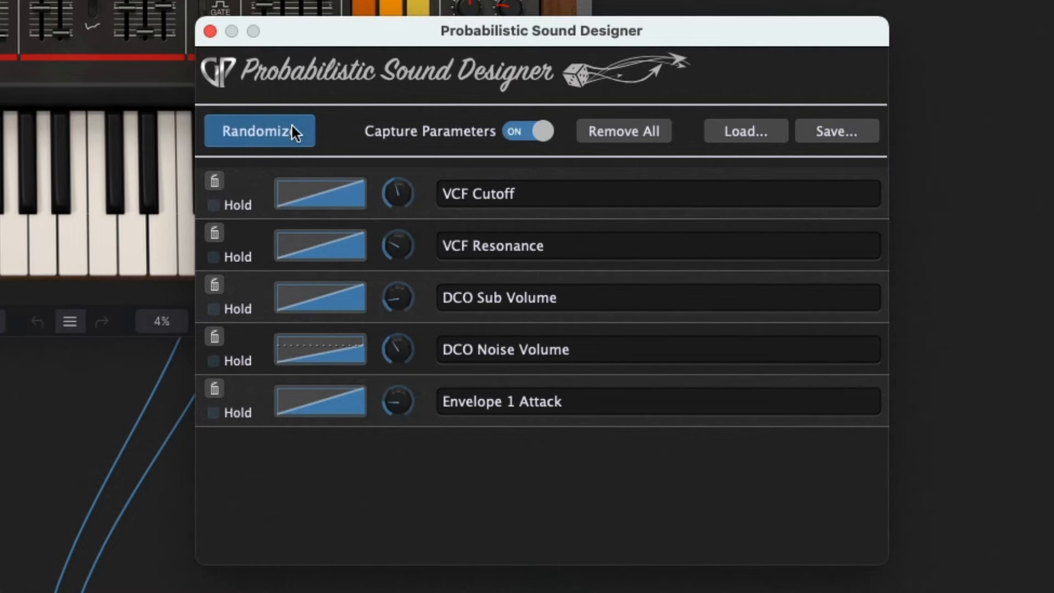
{"action": "mouse_move", "coordinate": [294, 131]}
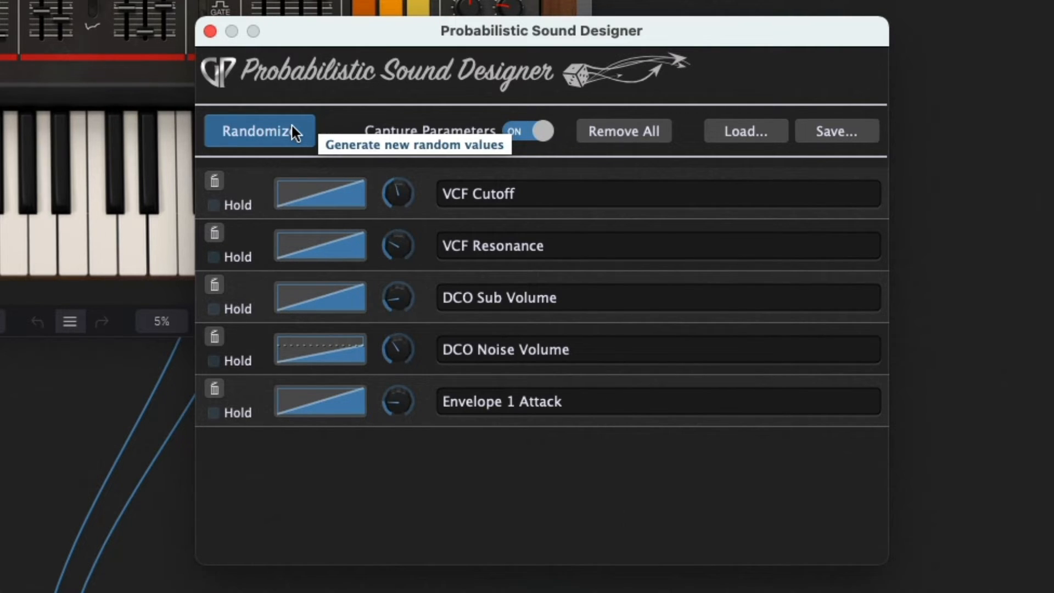
{"action": "left_click", "coordinate": [259, 131]}
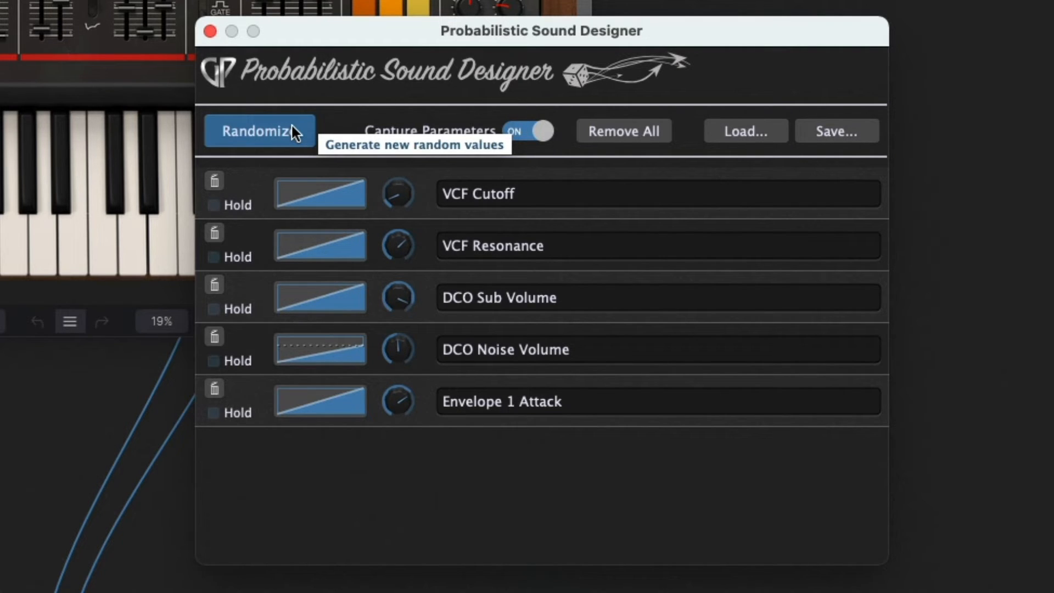
Narrow Envelope 1 Attack's probability range with its max near 68
{"action": "scroll", "scroll_direction": "down", "scroll_amount": 3}
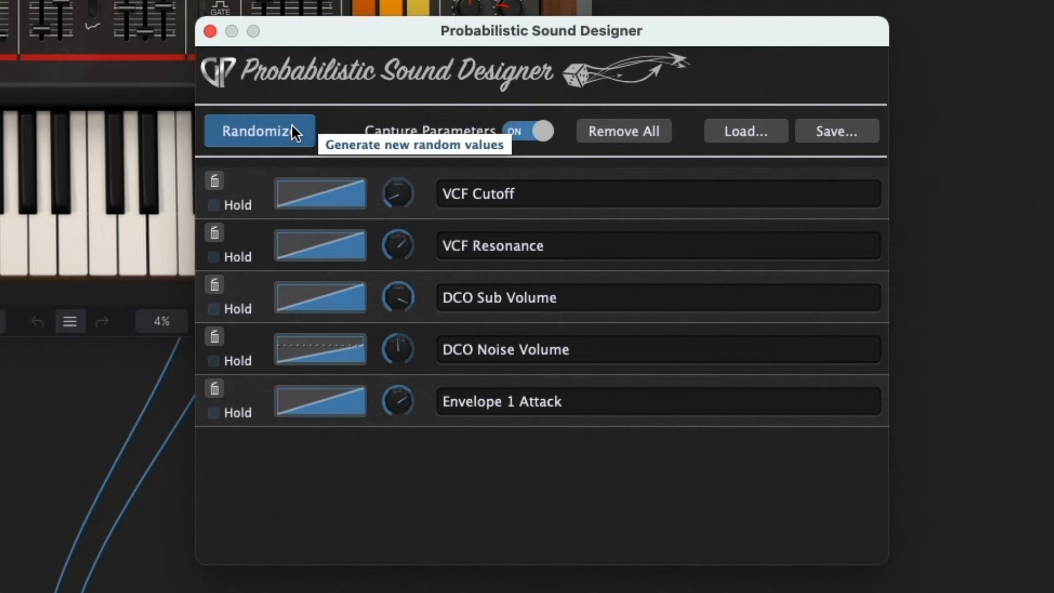
{"action": "left_click", "coordinate": [320, 401]}
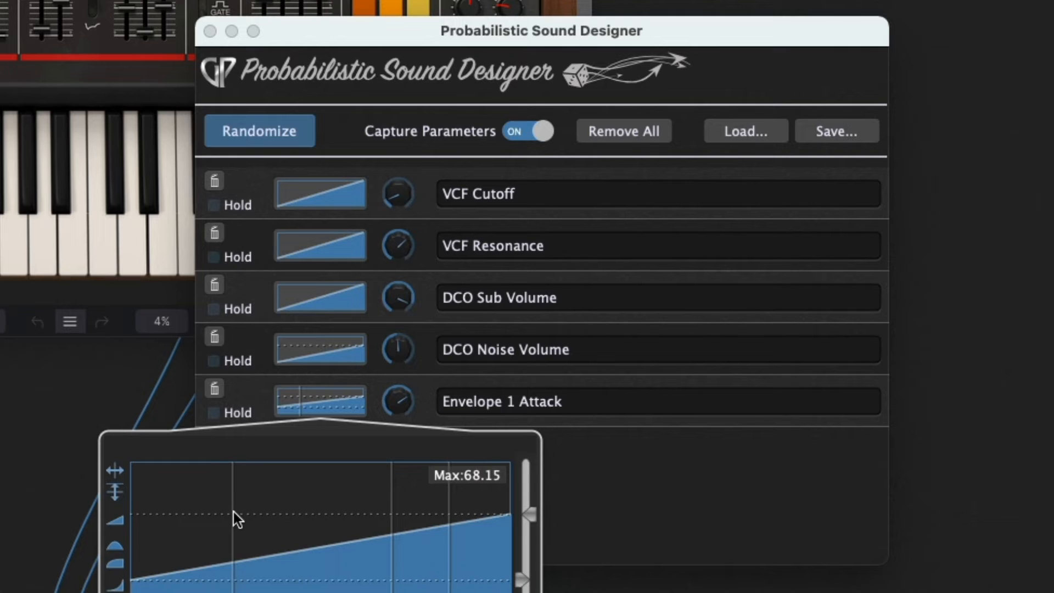
{"action": "mouse_move", "coordinate": [447, 405]}
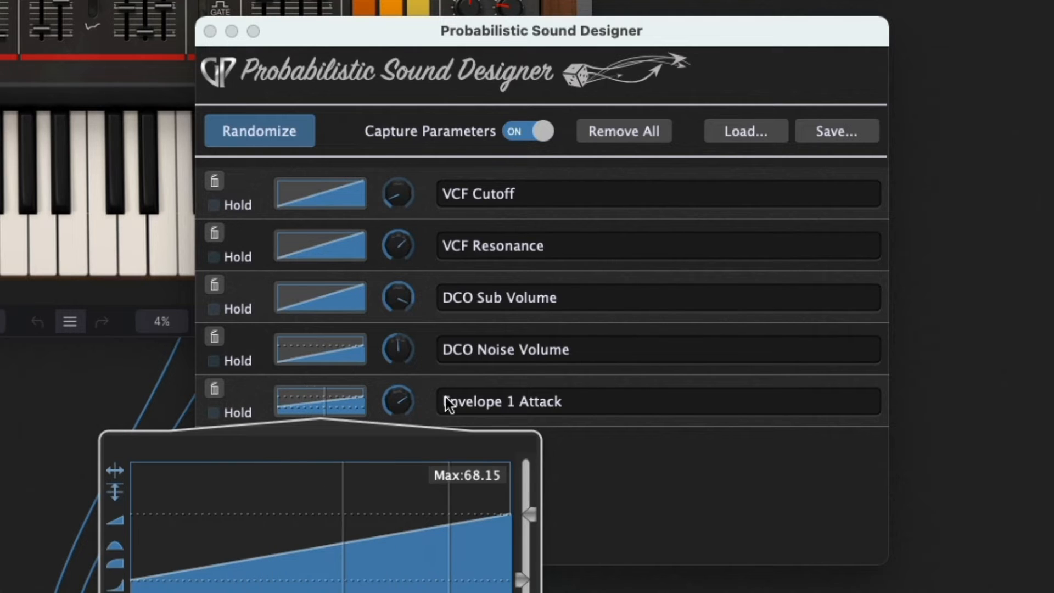
{"action": "left_click", "coordinate": [259, 131]}
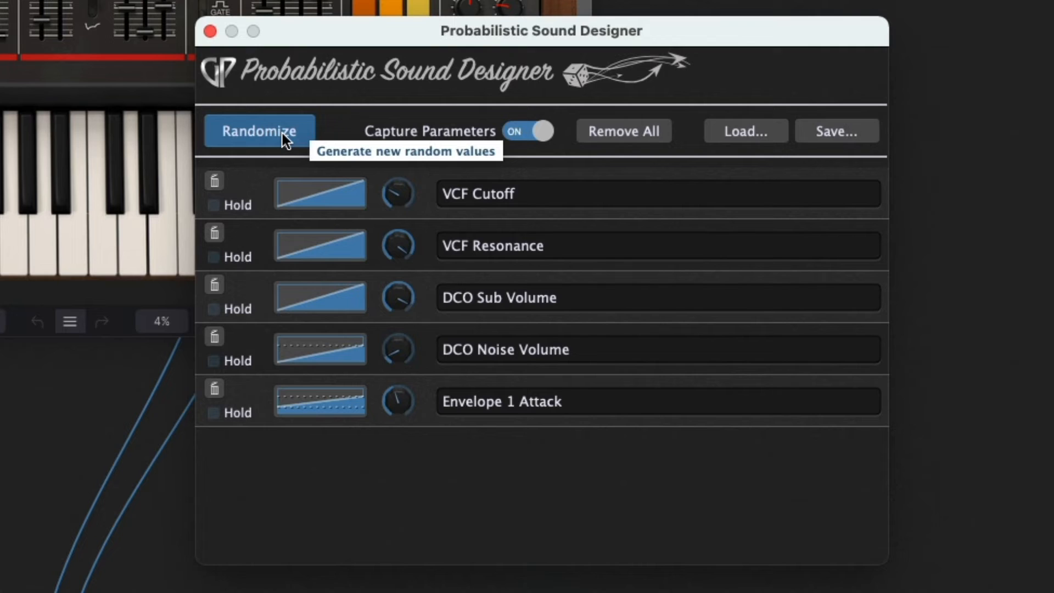
{"action": "mouse_move", "coordinate": [296, 219]}
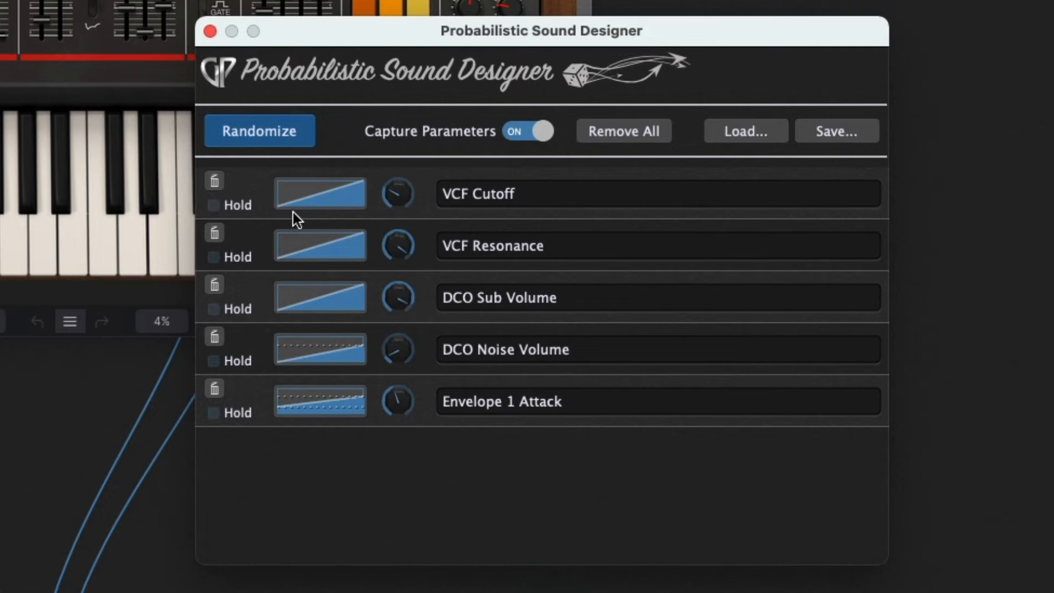
Hold VCF Cutoff and VCF Resonance, then randomize the other three parameters twice
{"action": "left_click", "coordinate": [213, 204]}
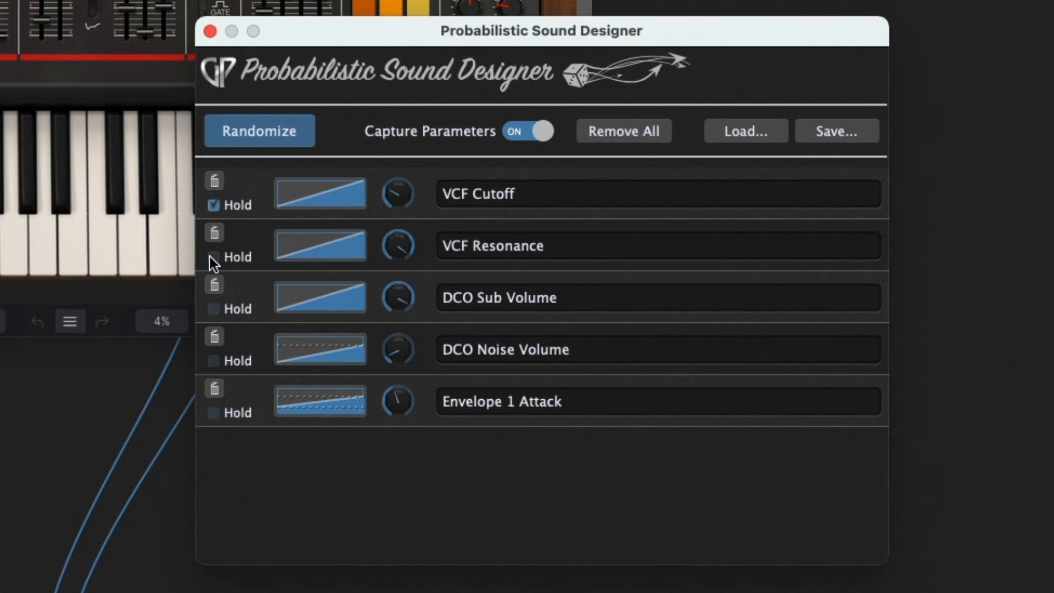
{"action": "left_click", "coordinate": [214, 257]}
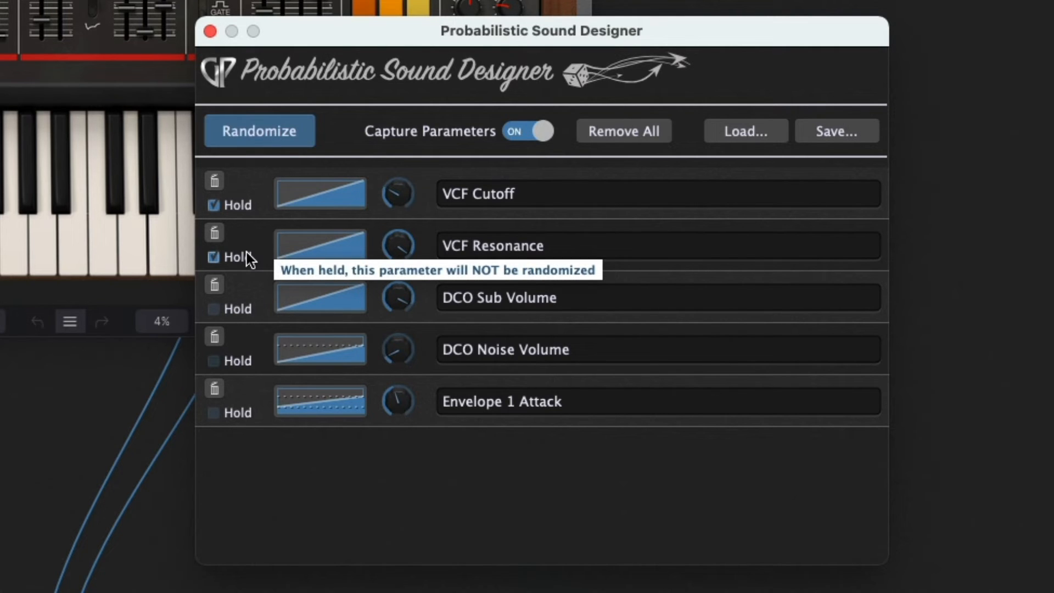
{"action": "mouse_move", "coordinate": [240, 187]}
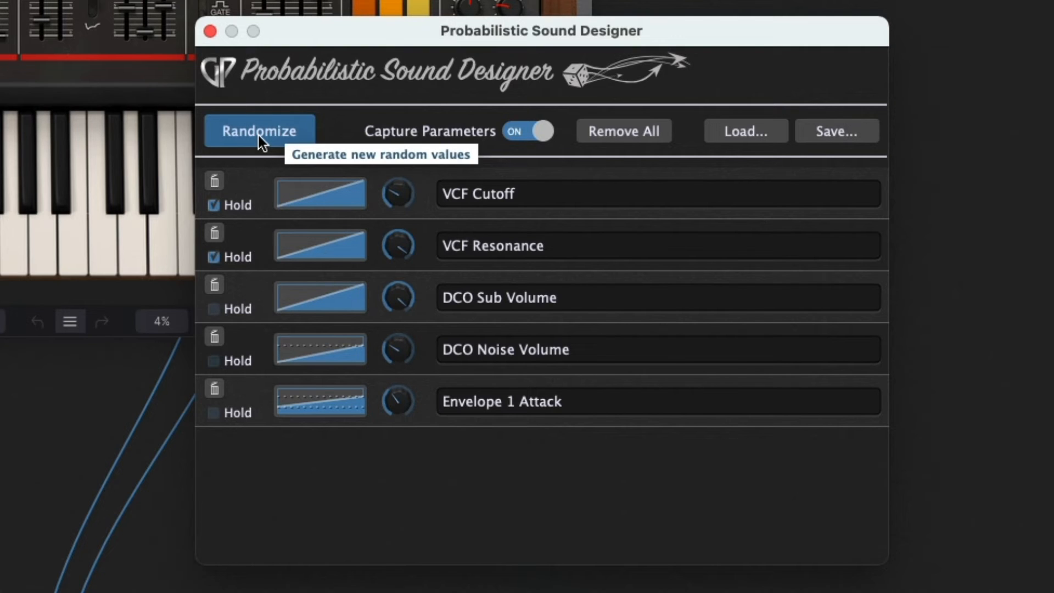
{"action": "left_click", "coordinate": [259, 130]}
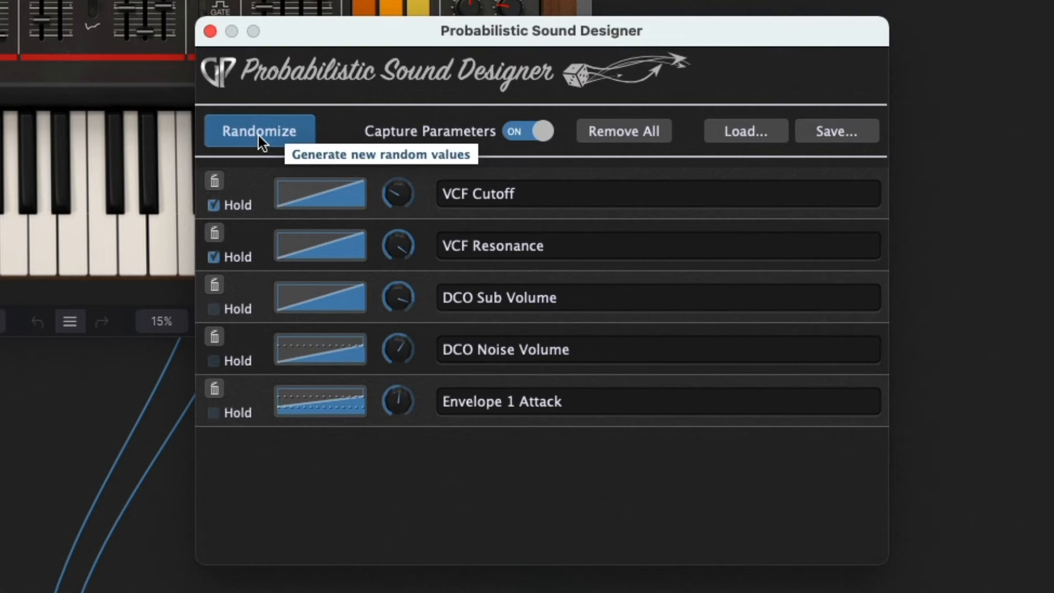
{"action": "left_click", "coordinate": [260, 131]}
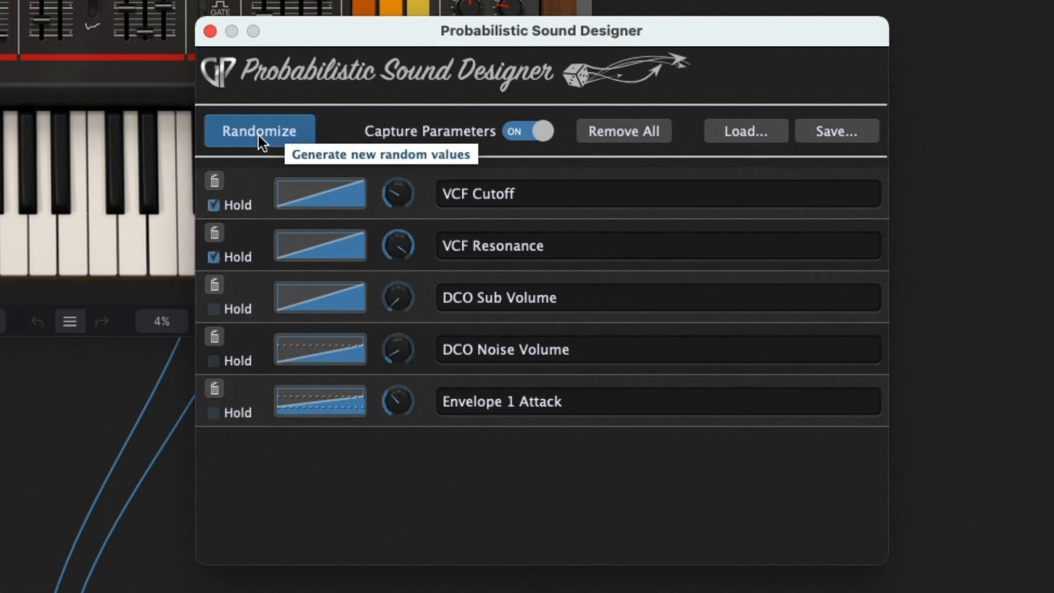
{"action": "mouse_move", "coordinate": [299, 169]}
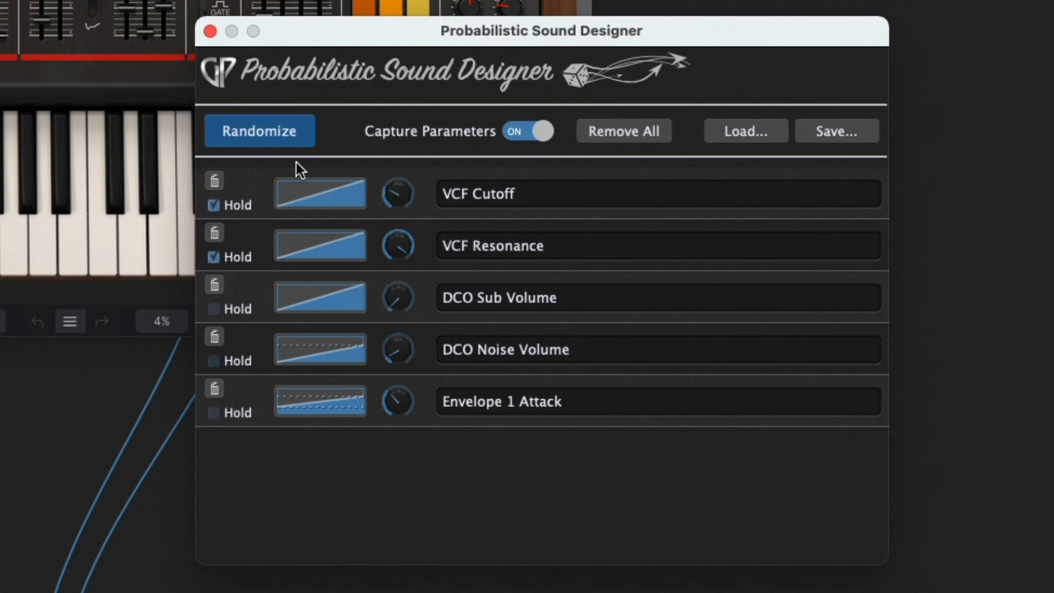
{"action": "mouse_move", "coordinate": [291, 281]}
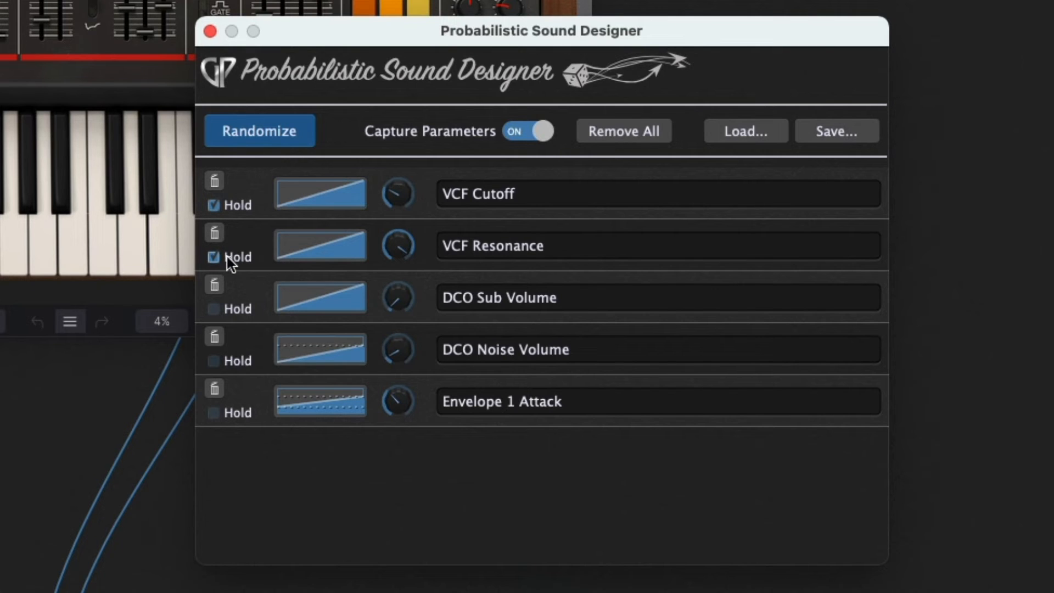
Release VCF Resonance's hold and give it a bell-shaped probability curve
{"action": "left_click", "coordinate": [320, 243]}
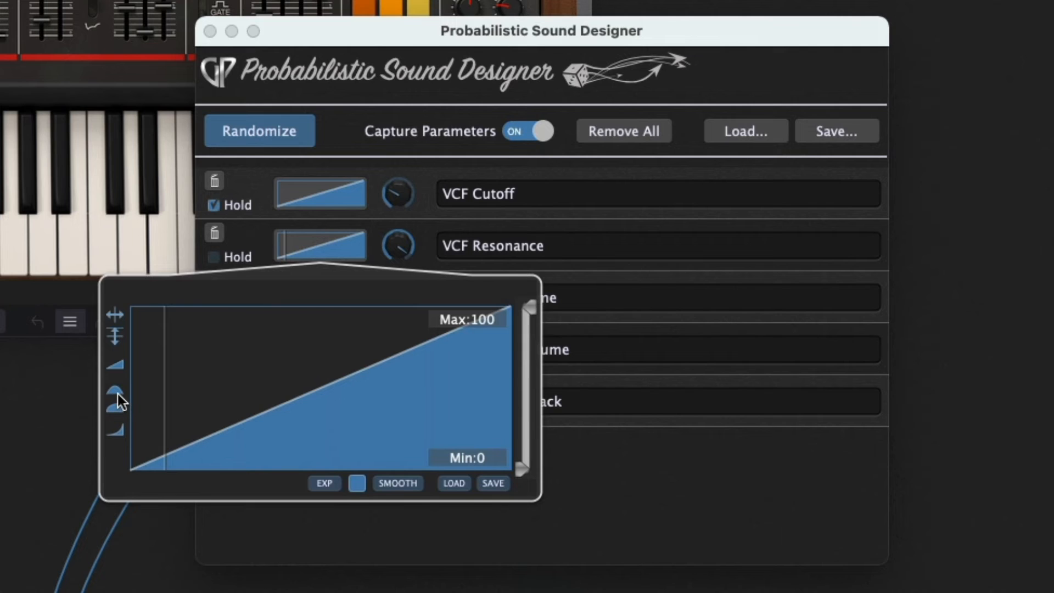
{"action": "left_click", "coordinate": [116, 393]}
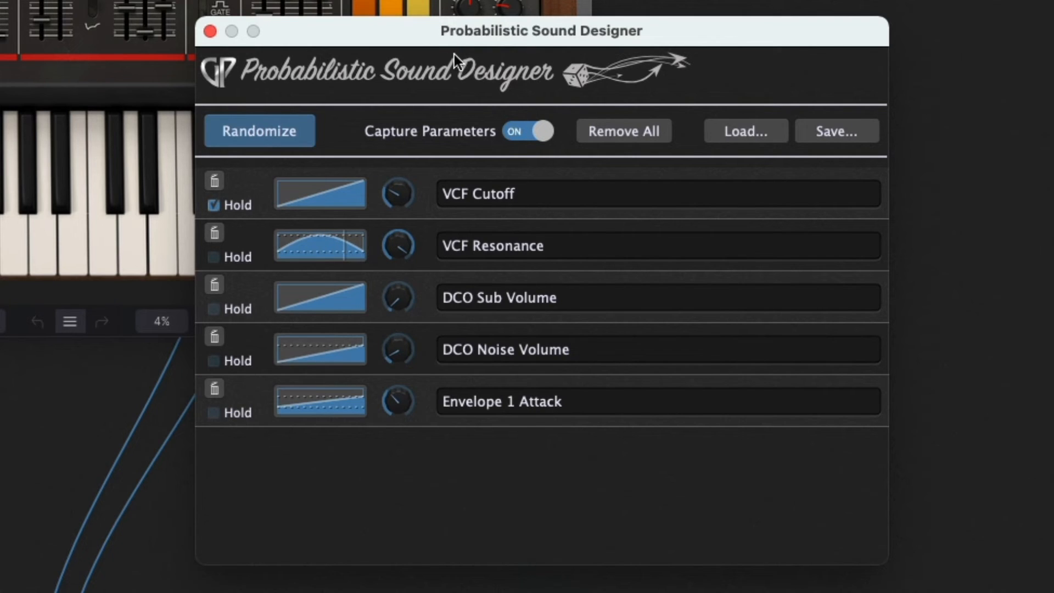
Randomize the four unheld parameters with Resonance following its new bell curve
{"action": "left_click", "coordinate": [259, 130]}
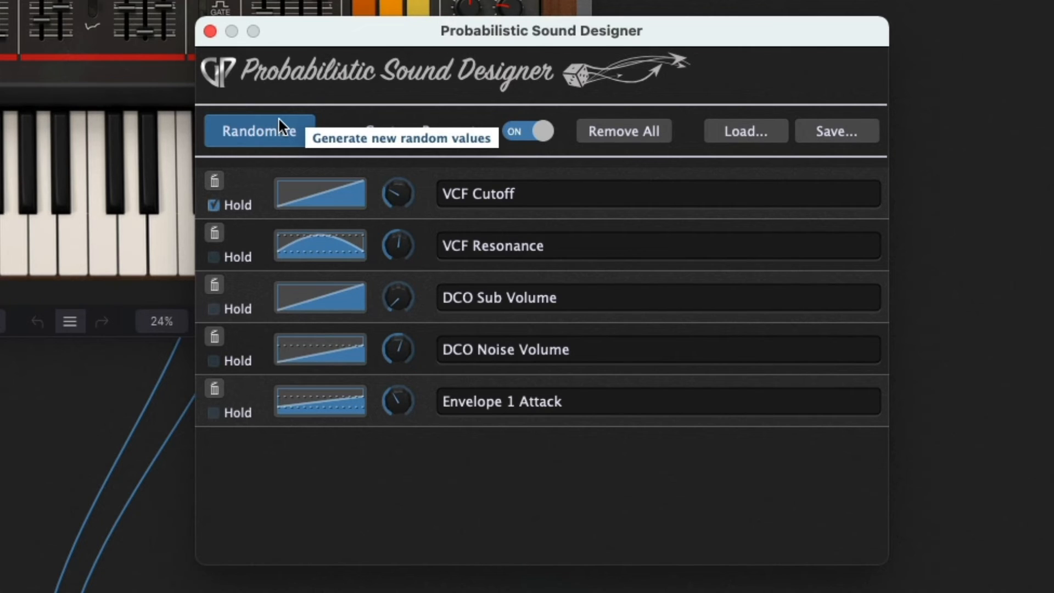
{"action": "scroll", "scroll_direction": "down", "scroll_amount": 3}
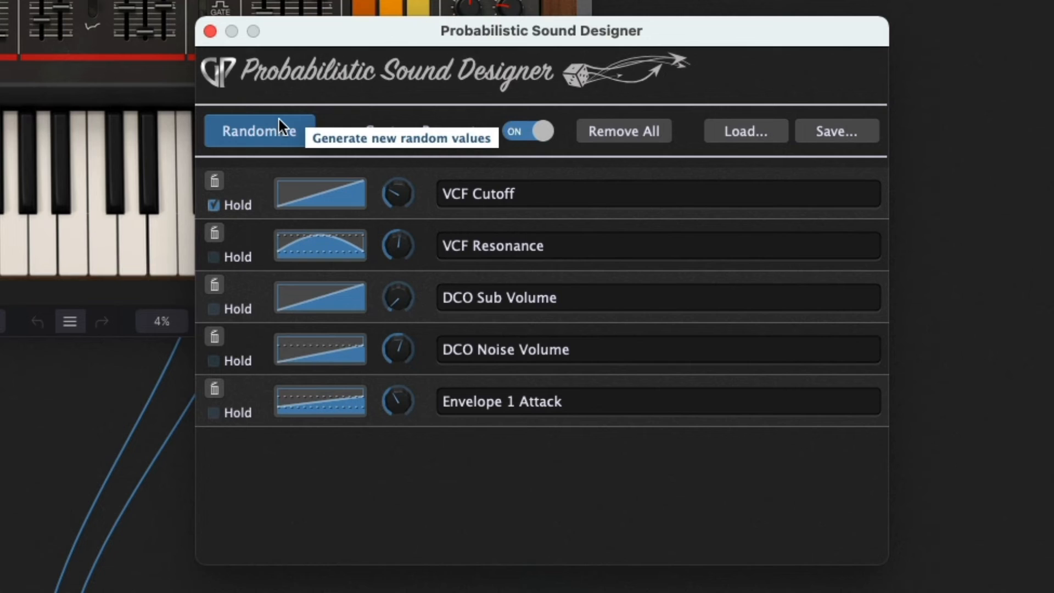
{"action": "mouse_move", "coordinate": [621, 146]}
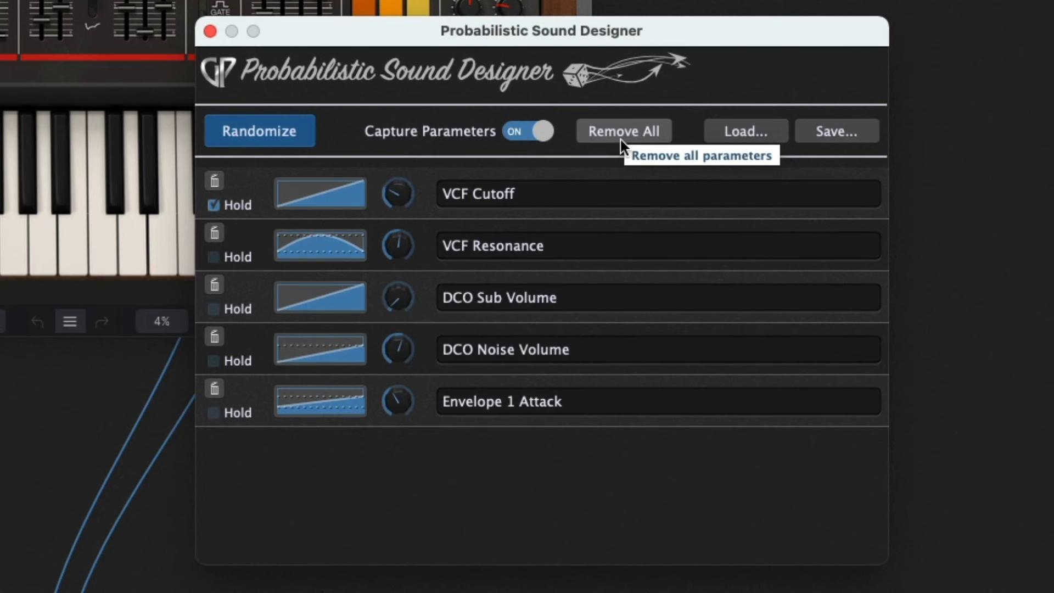
{"action": "mouse_move", "coordinate": [647, 142]}
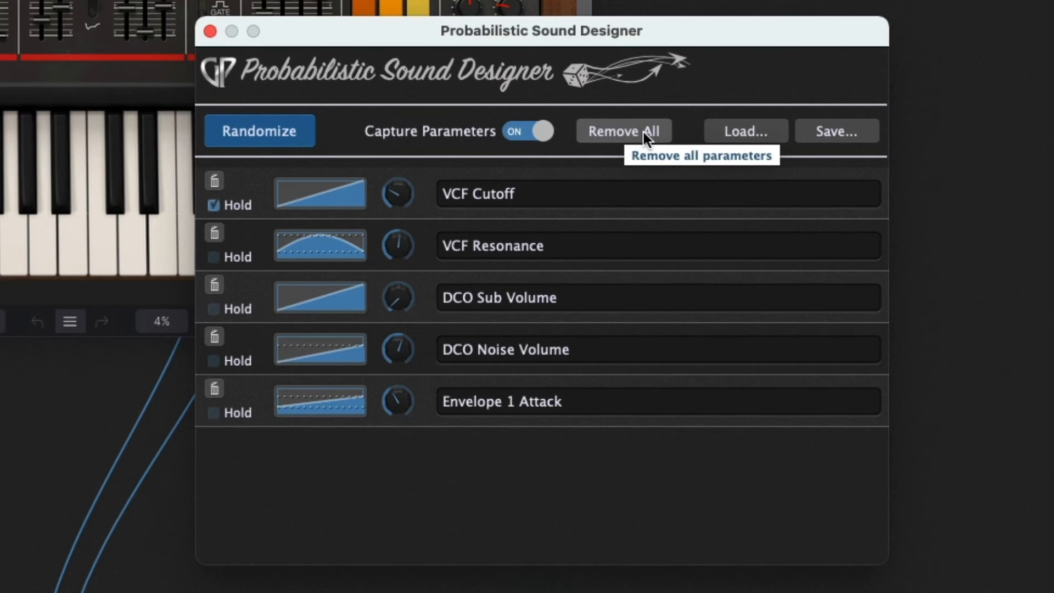
{"action": "mouse_move", "coordinate": [852, 143]}
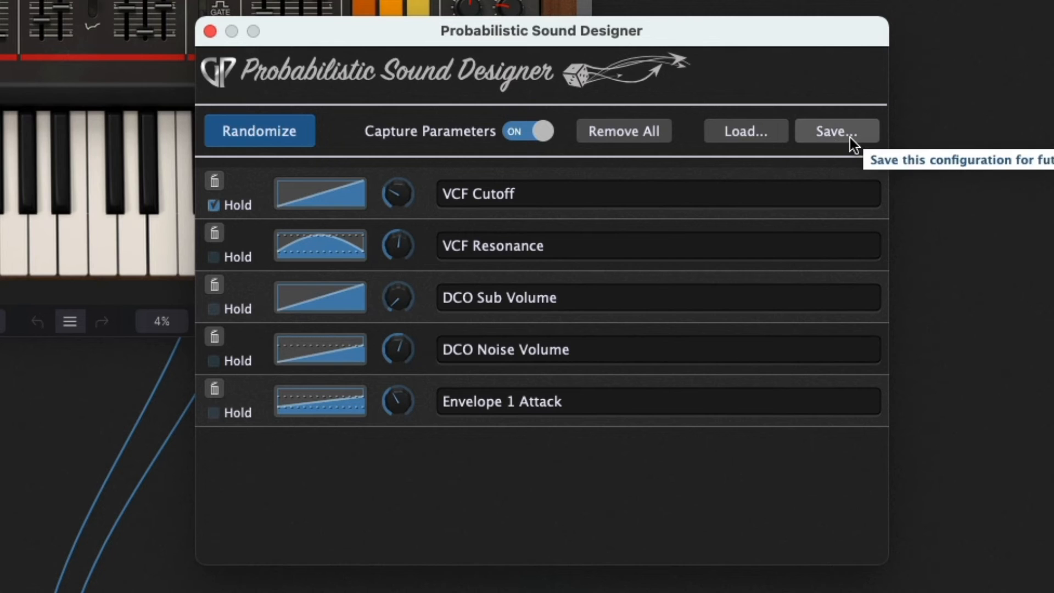
Remove all parameters and bring up the file picker for a saved Juno configuration
{"action": "left_click", "coordinate": [624, 131]}
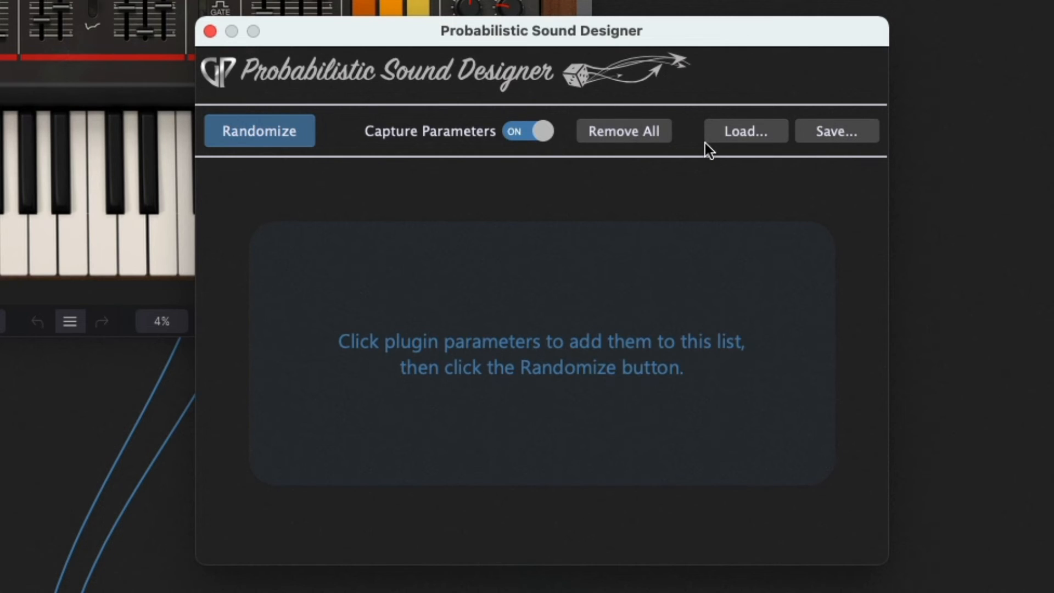
{"action": "mouse_move", "coordinate": [747, 131]}
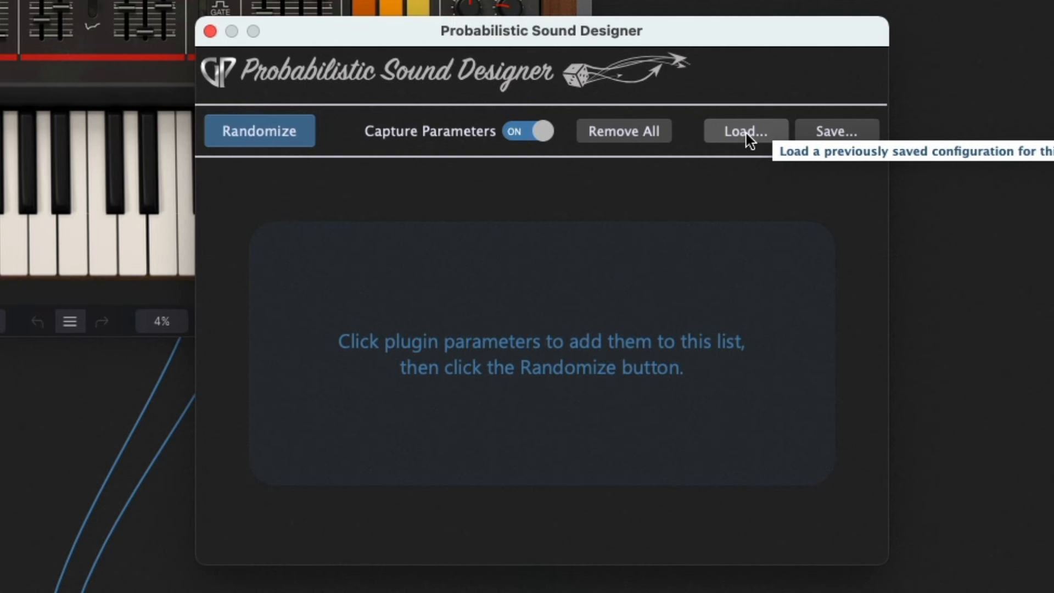
{"action": "left_click", "coordinate": [745, 131]}
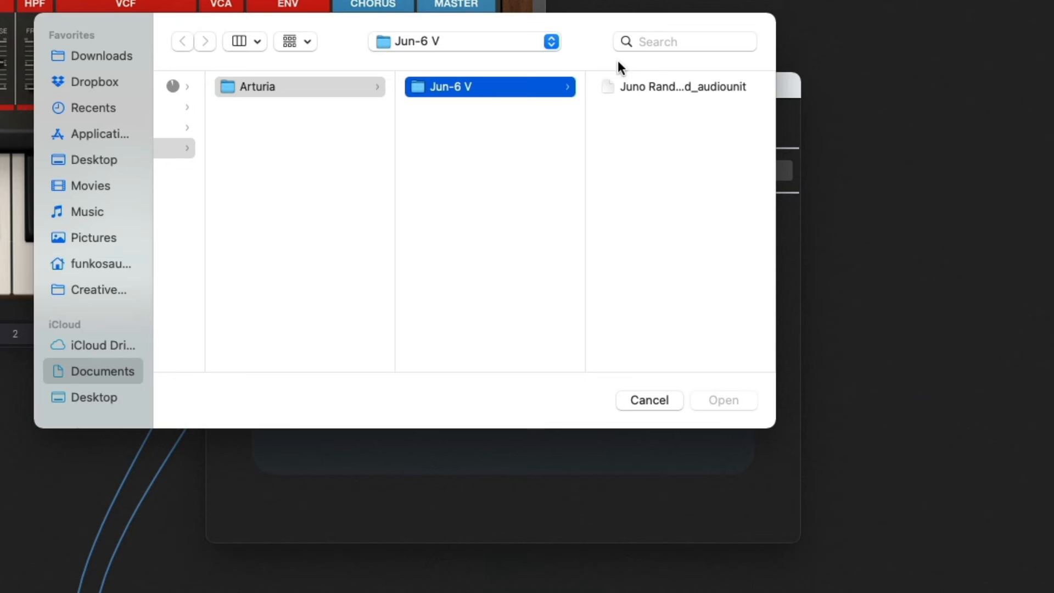
Load Juno Randomizer.gppsd_audiounit and decline restoring the associated plugin state
{"action": "left_click", "coordinate": [683, 87]}
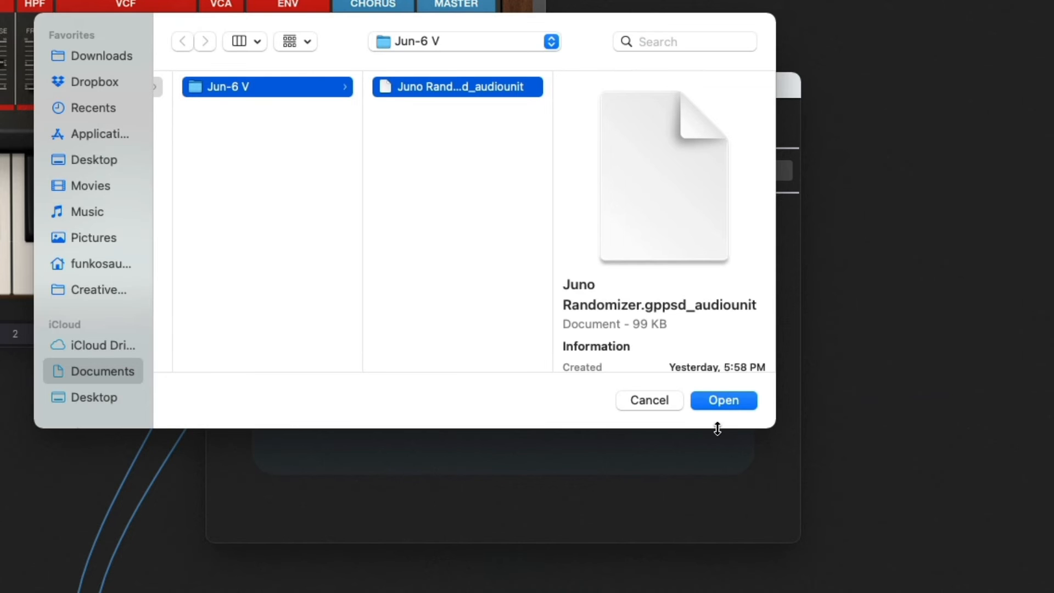
{"action": "left_click", "coordinate": [724, 399]}
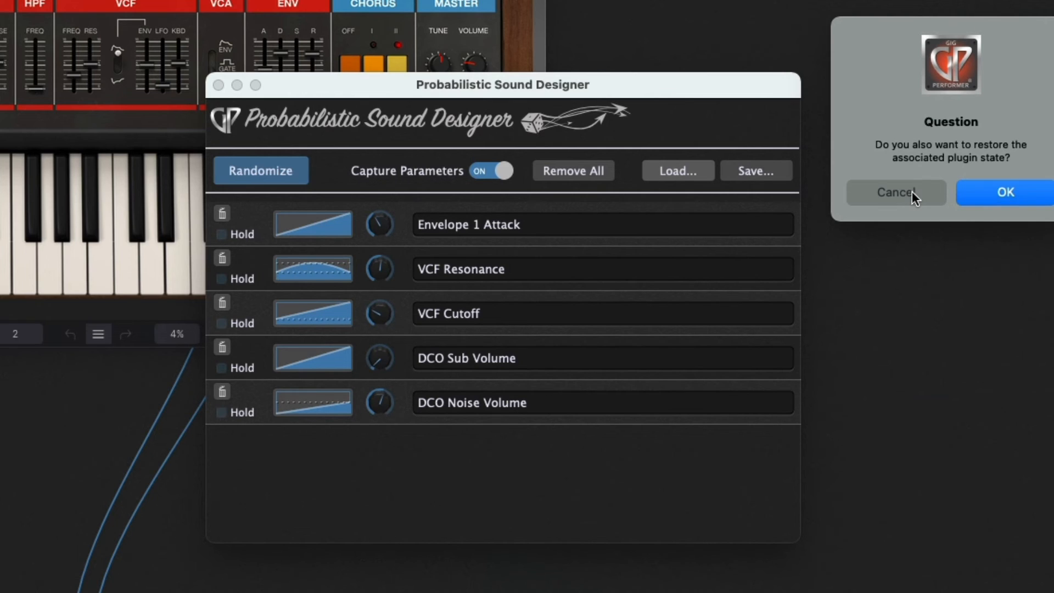
{"action": "left_click", "coordinate": [896, 192]}
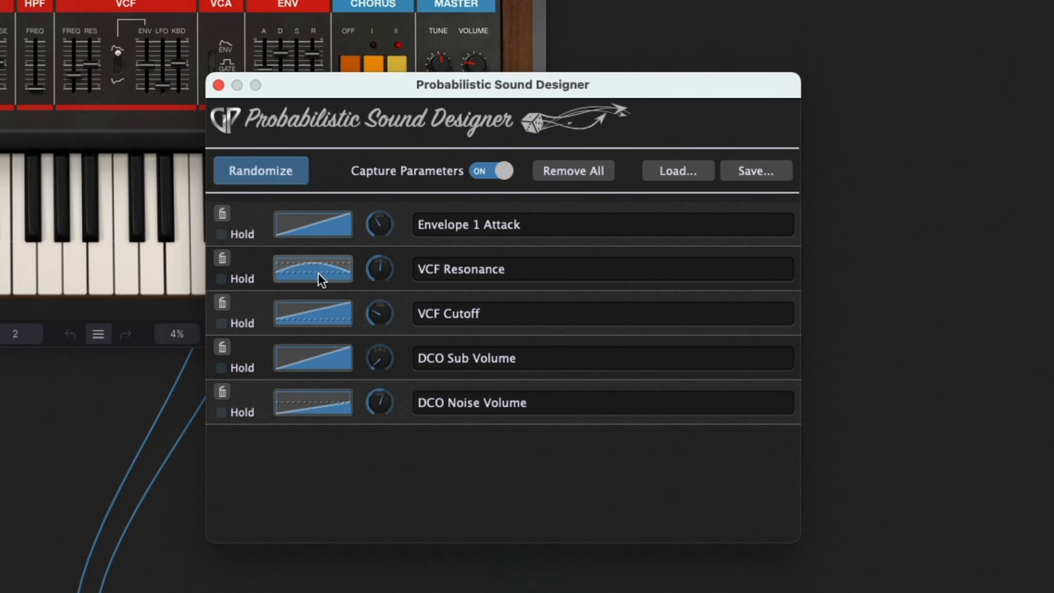
Review the loaded curves and randomize all five Juno parameters to fresh values
{"action": "left_click", "coordinate": [312, 268]}
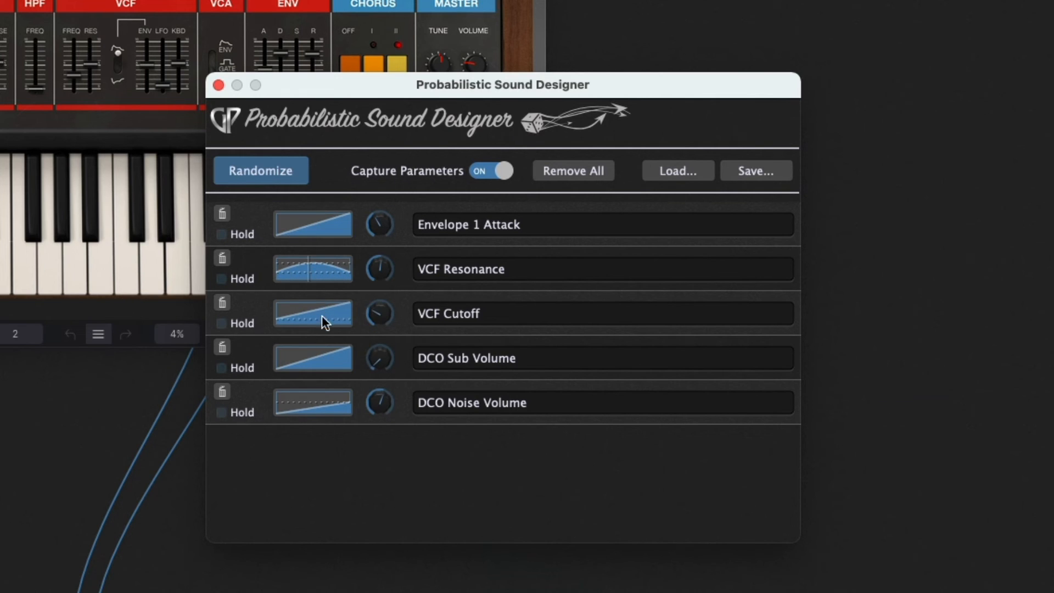
{"action": "mouse_move", "coordinate": [319, 373]}
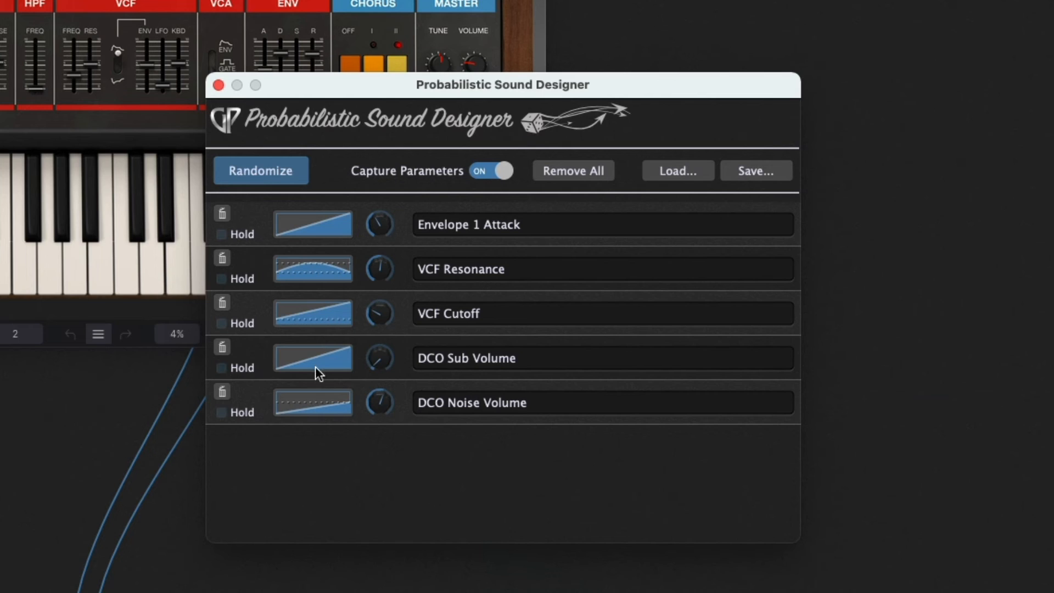
{"action": "left_click", "coordinate": [262, 170]}
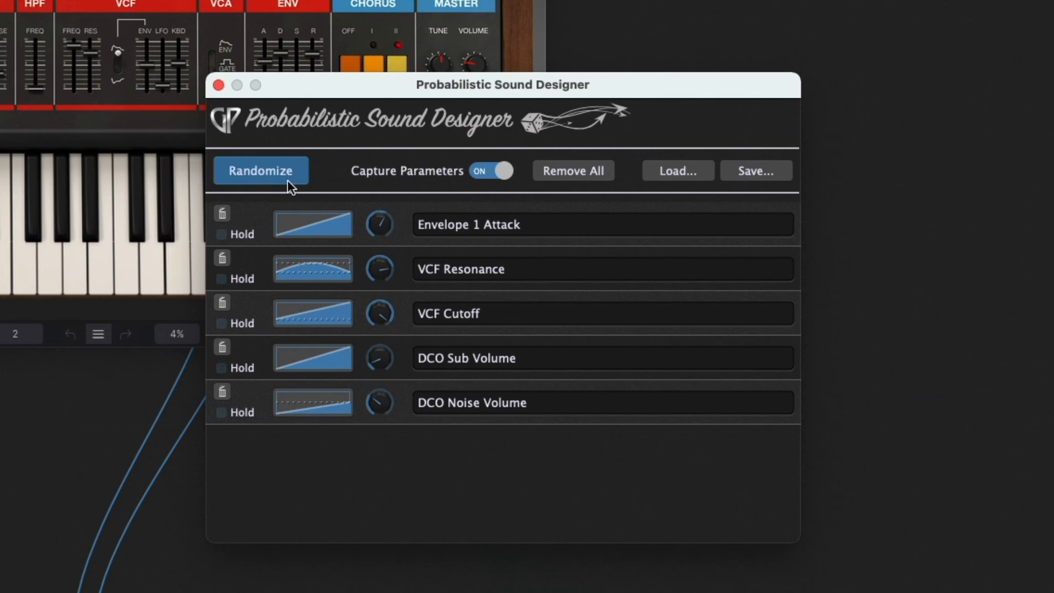
{"action": "mouse_move", "coordinate": [261, 170]}
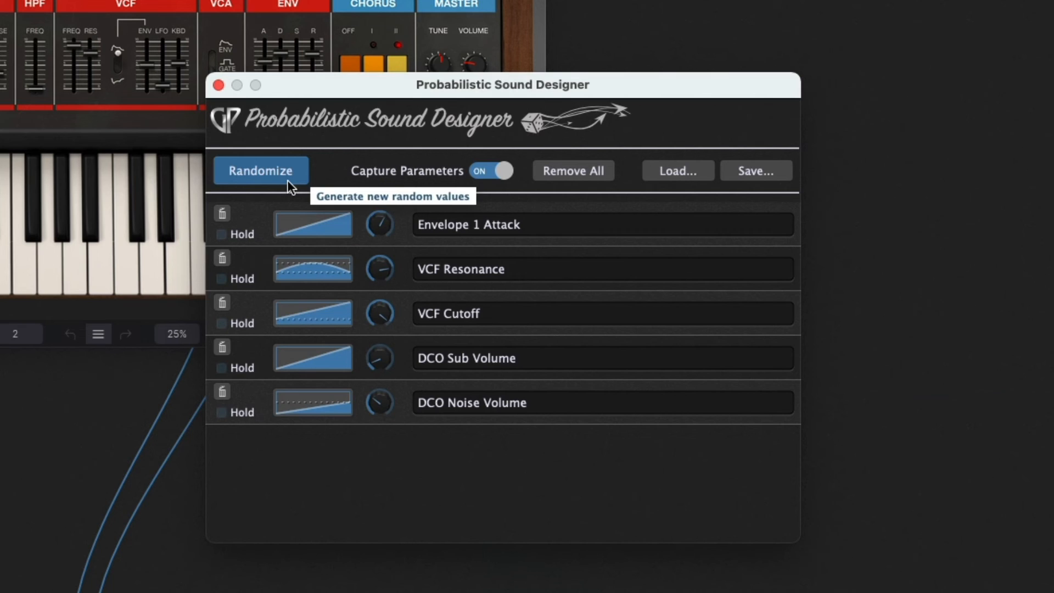
{"action": "left_click", "coordinate": [261, 170]}
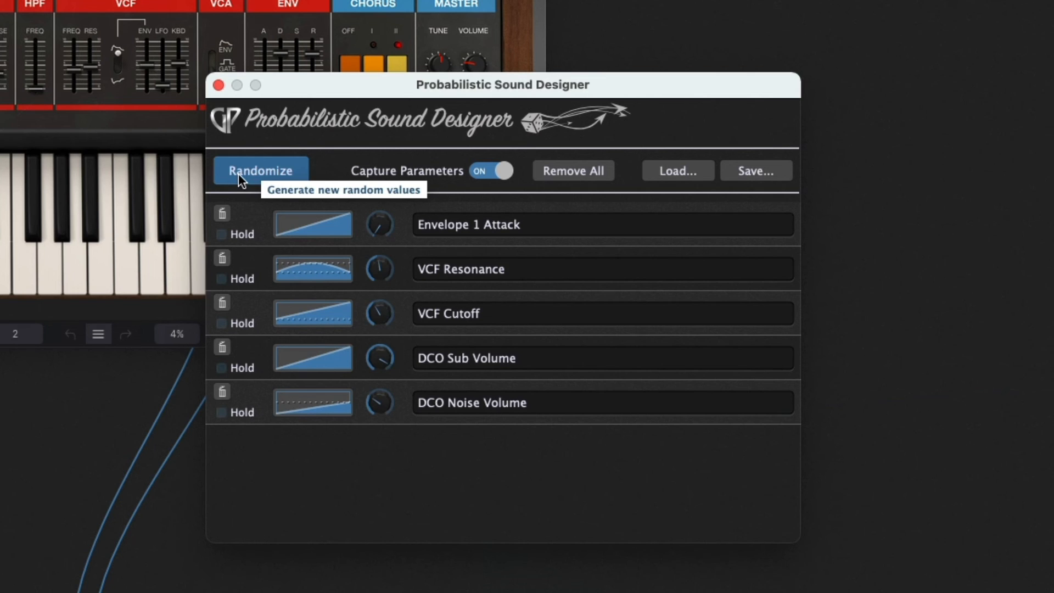
{"action": "mouse_move", "coordinate": [82, 80]}
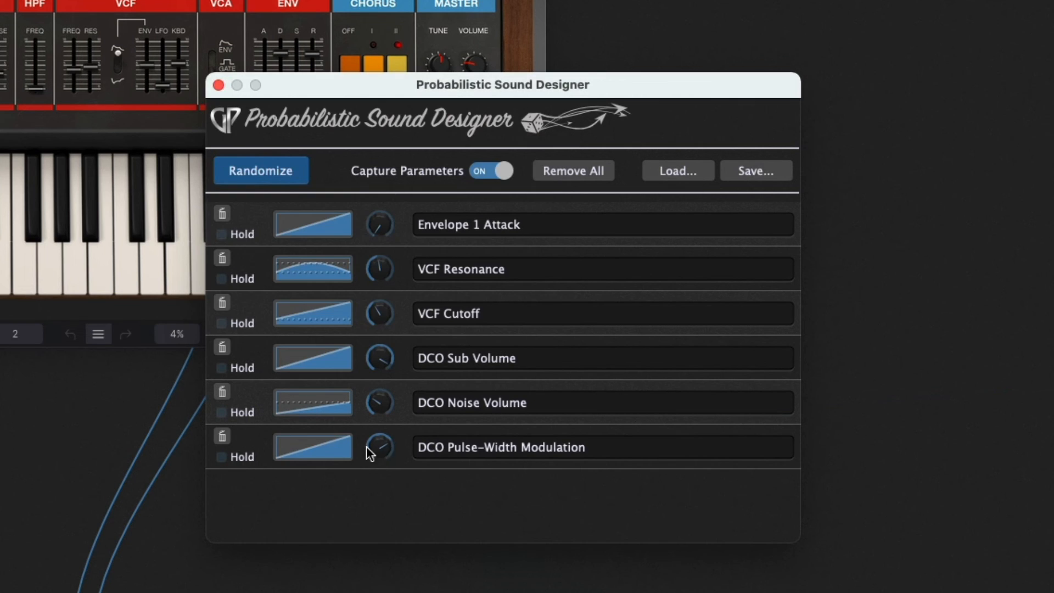
{"action": "mouse_move", "coordinate": [327, 281]}
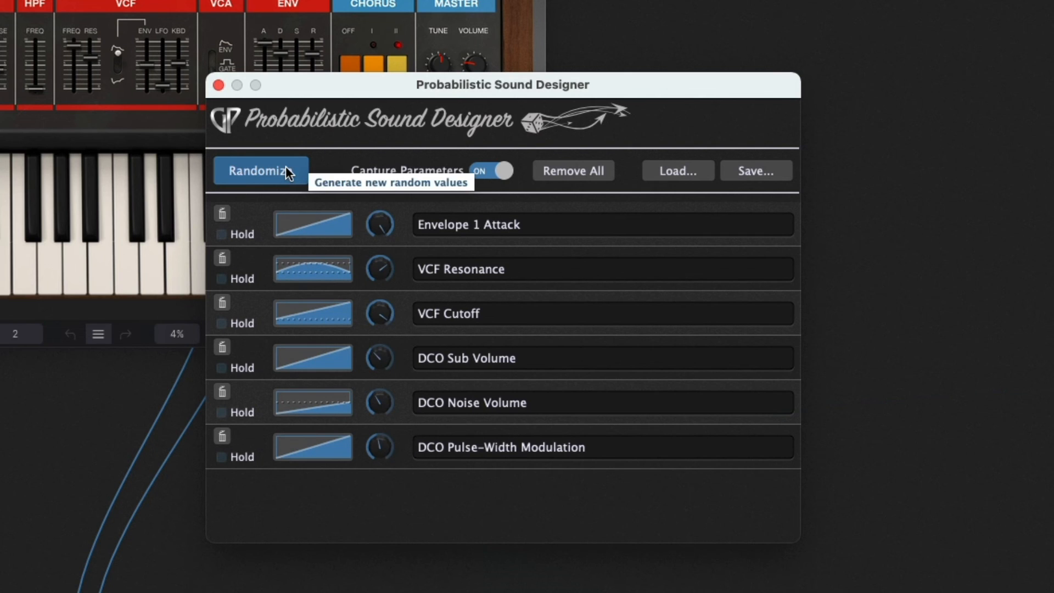
Randomize all six parameters, now including DCO Pulse-Width Modulation
{"action": "left_click", "coordinate": [261, 171]}
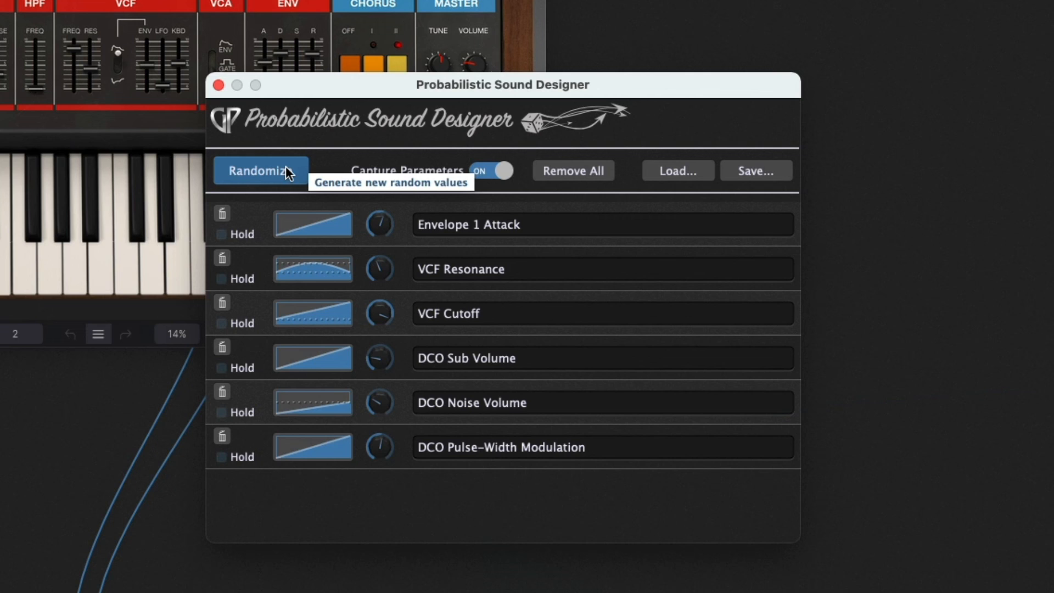